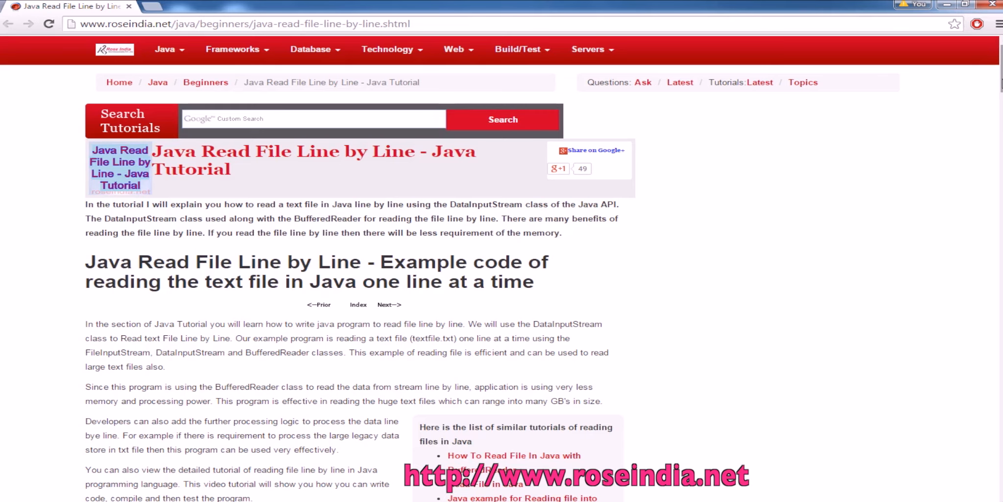
Review the FileRead example code, selecting BufferedReader and a code line in the listing.
scroll("down", 3)
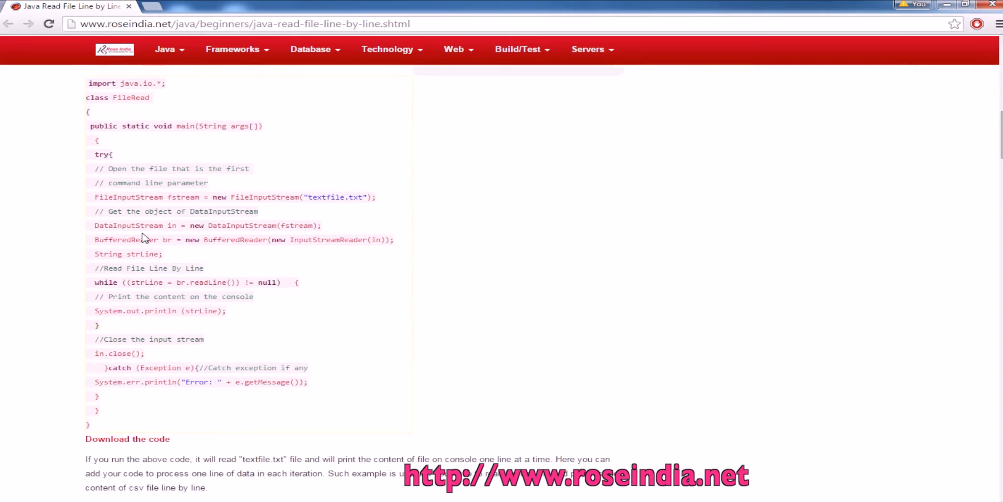
mouse_move(123, 194)
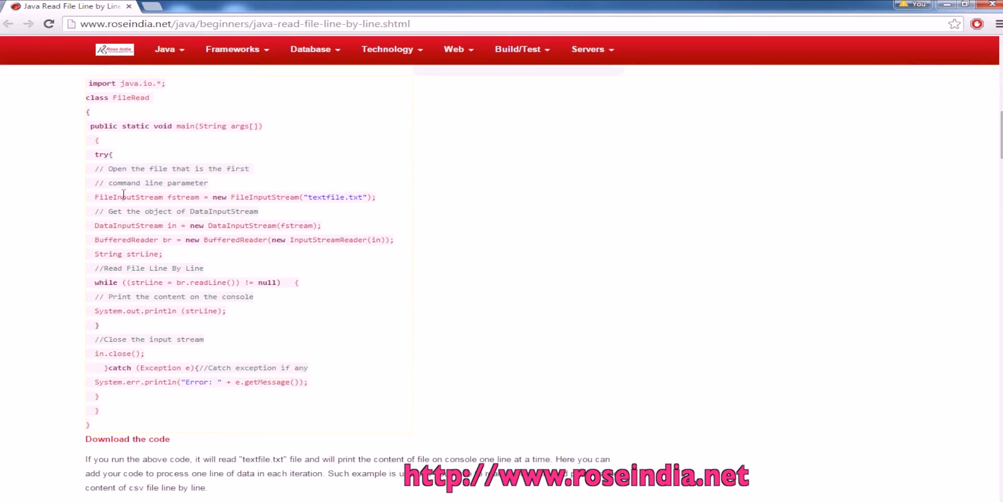
double_click(234, 240)
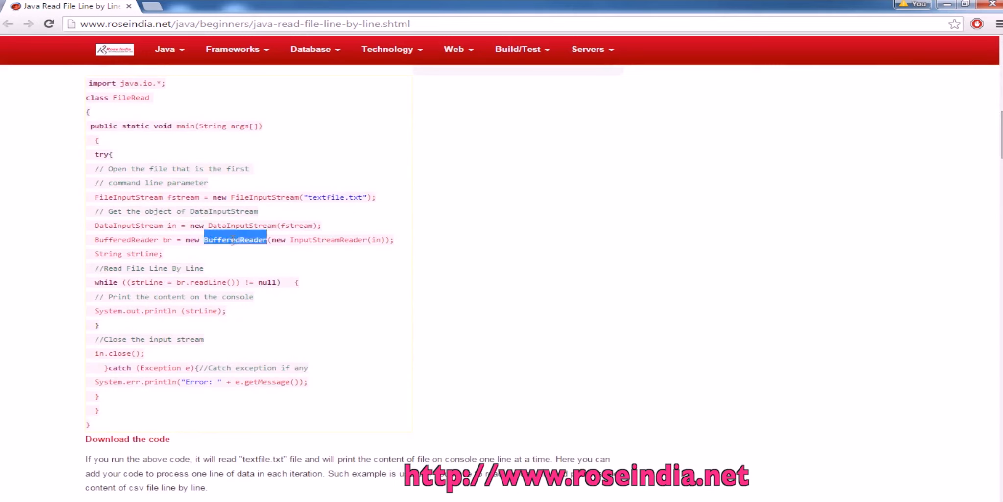
mouse_move(134, 282)
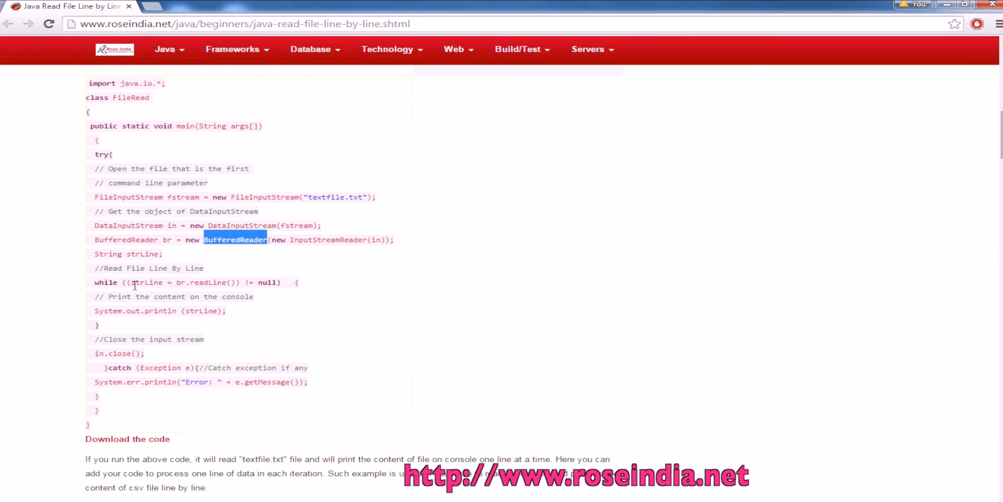
left_click_drag(132, 282, 240, 283)
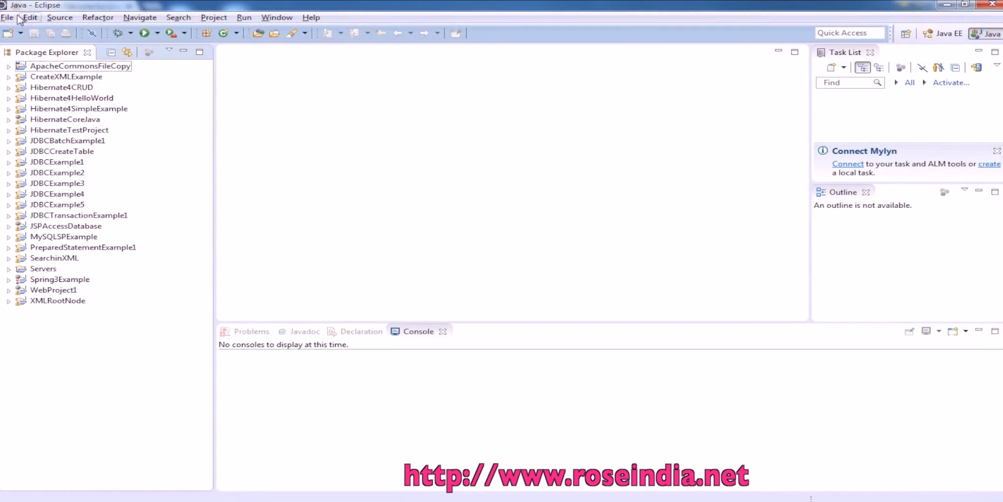
Create a Java project named ReadFile and expand it to show src and JRE System Library.
left_click(9, 18)
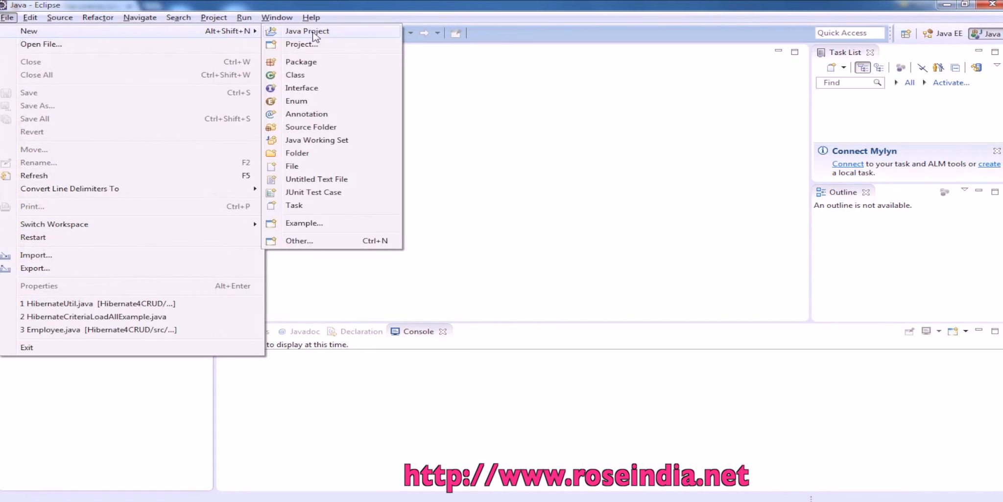
left_click(307, 31)
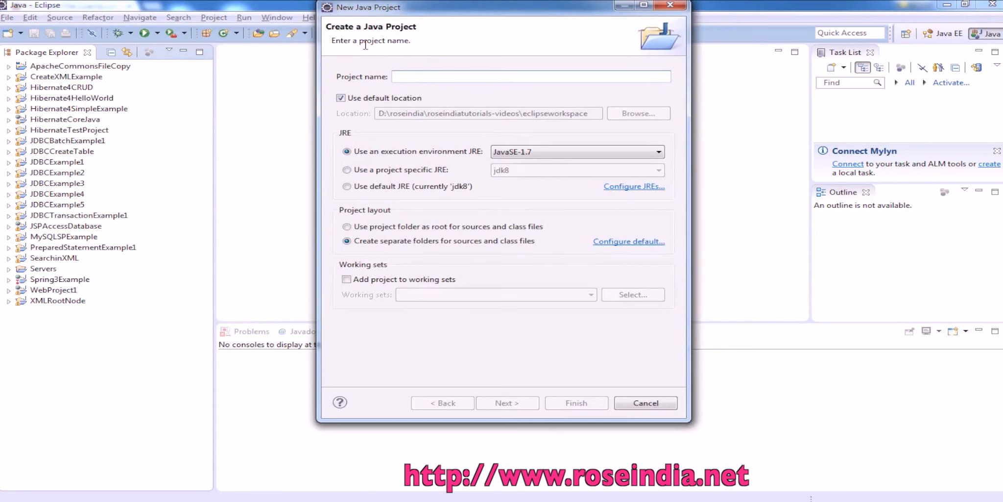
type("ReadFileLine")
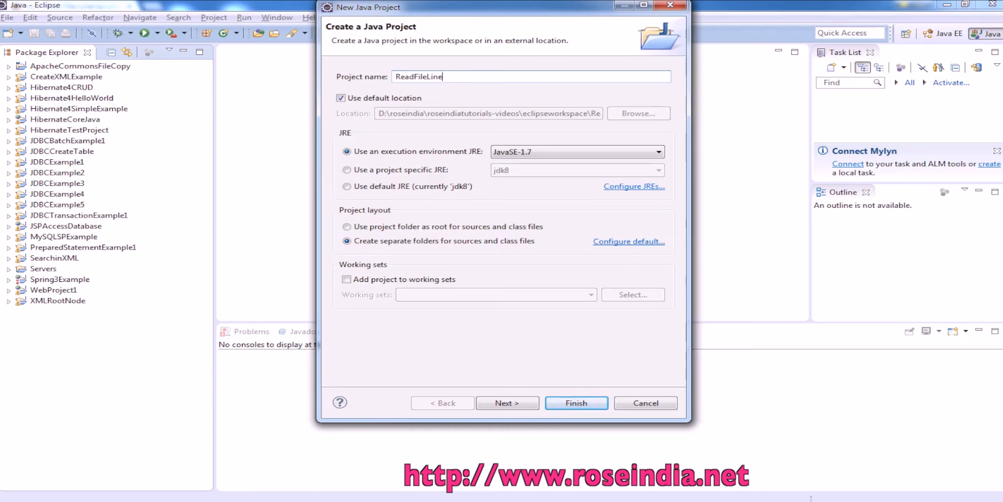
key("BackSpace")
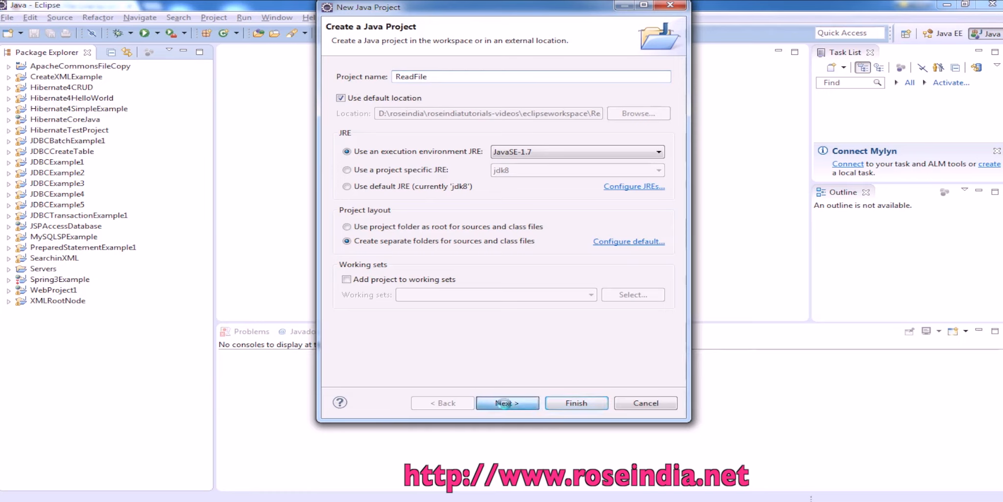
left_click(507, 402)
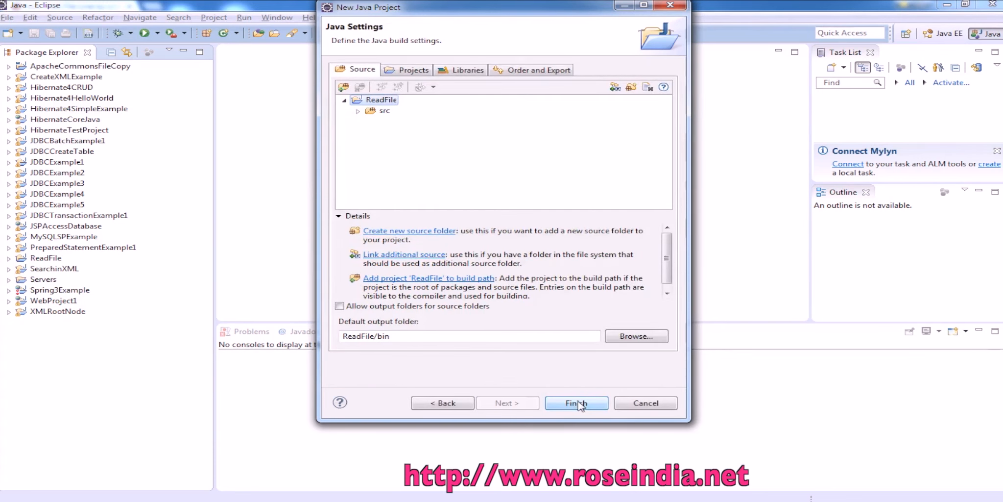
left_click(578, 402)
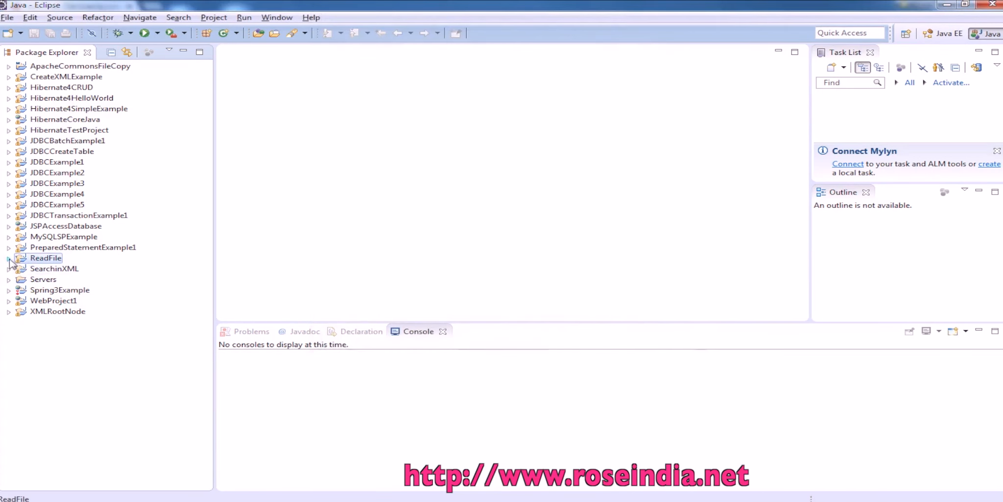
left_click(9, 258)
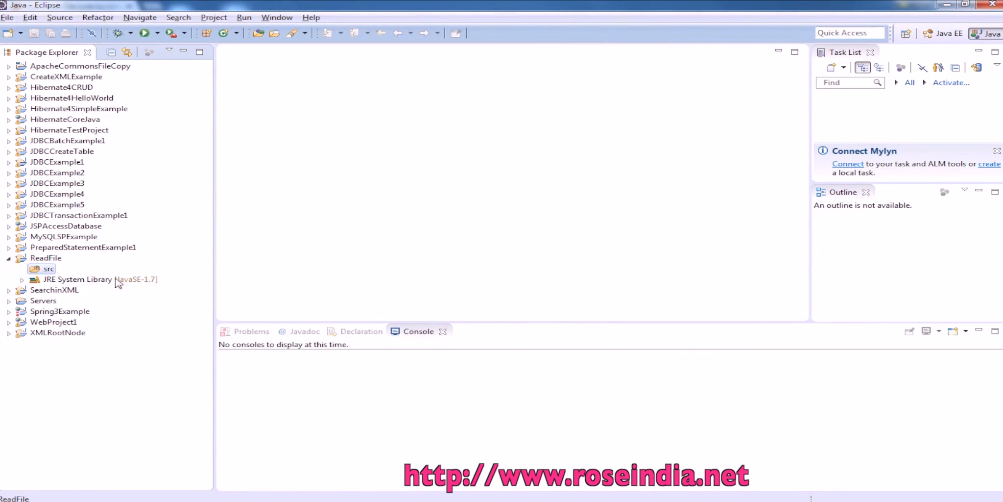
Create a package named net.roseindia inside the src folder.
right_click(47, 269)
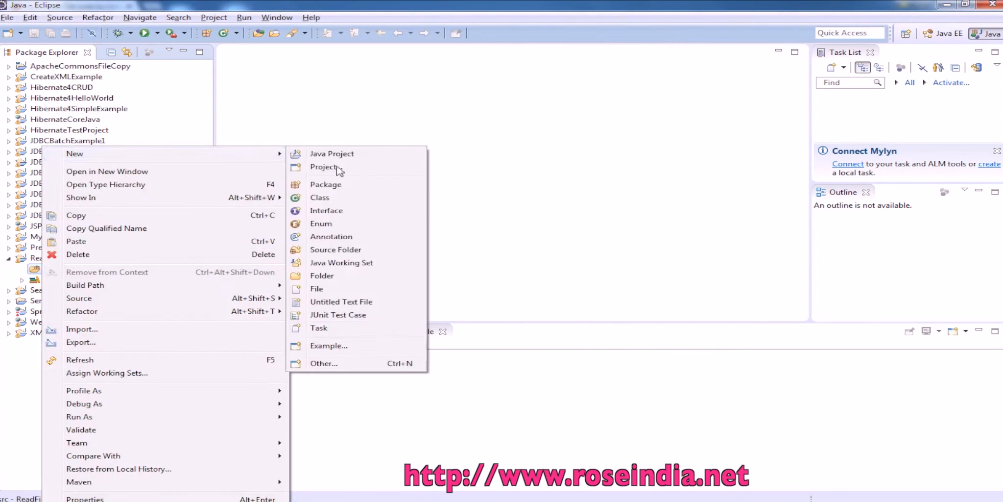
left_click(326, 184)
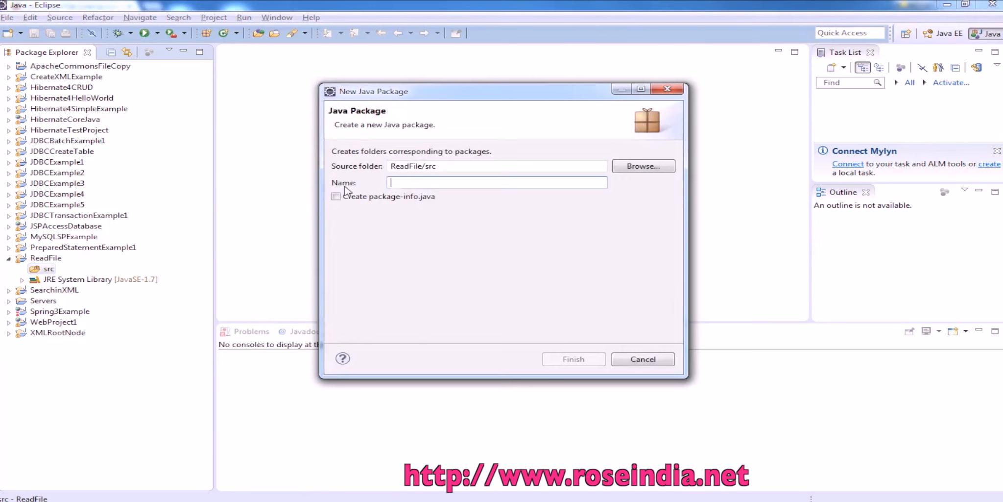
type("net.")
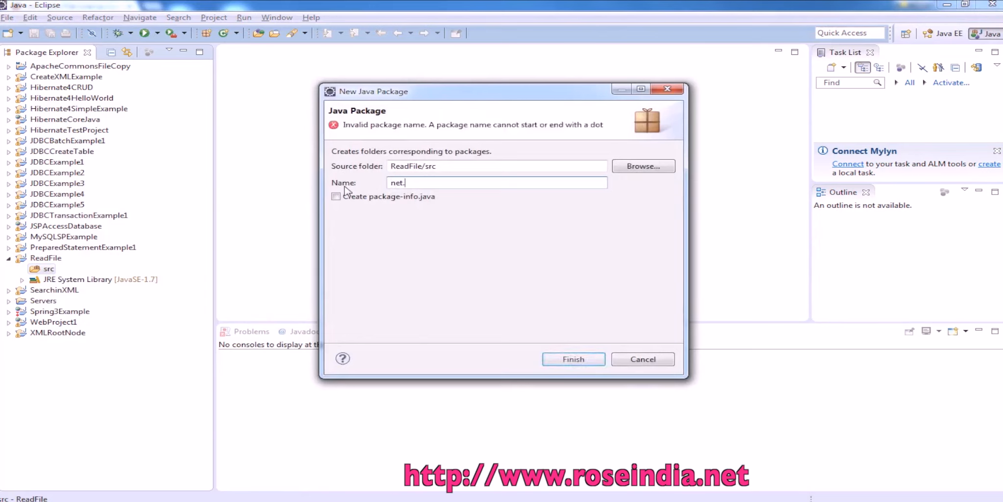
type("roseindia")
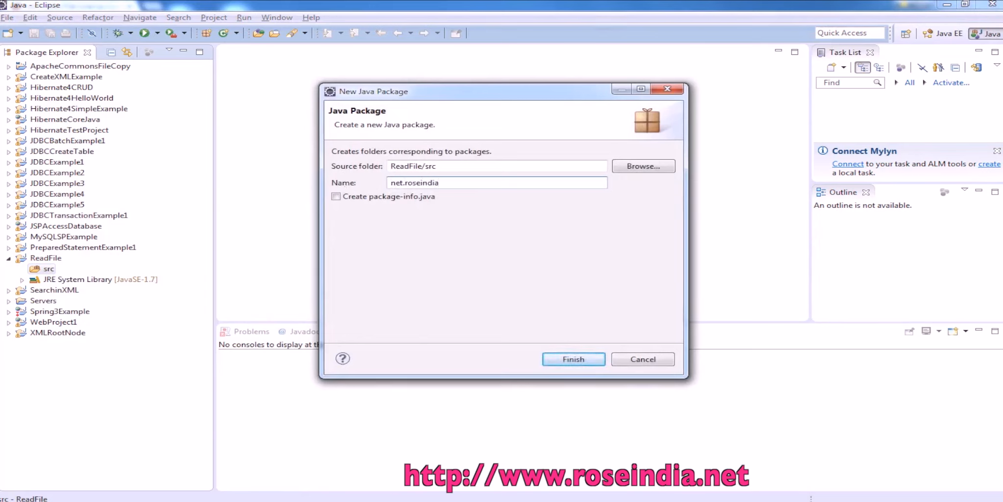
left_click(574, 358)
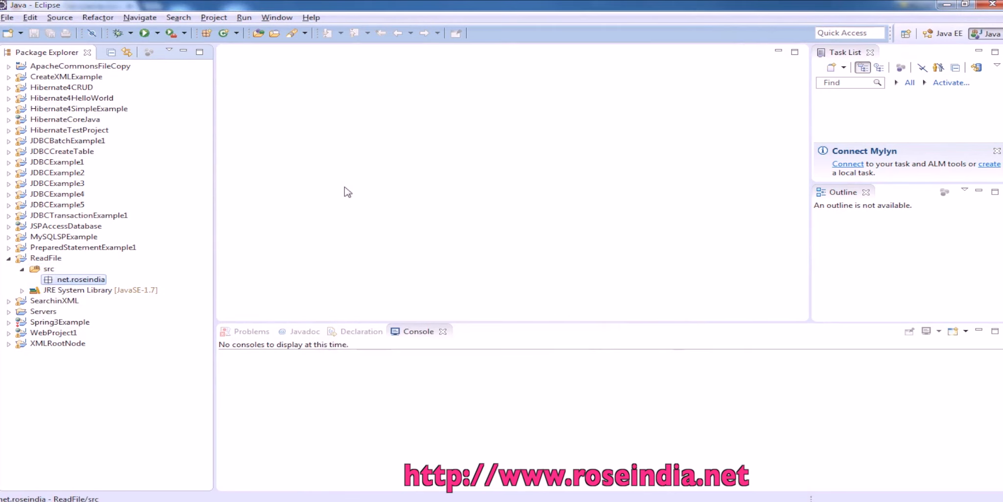
Create class ReadFileLineByLine in net.roseindia with a generated main method stub.
right_click(74, 279)
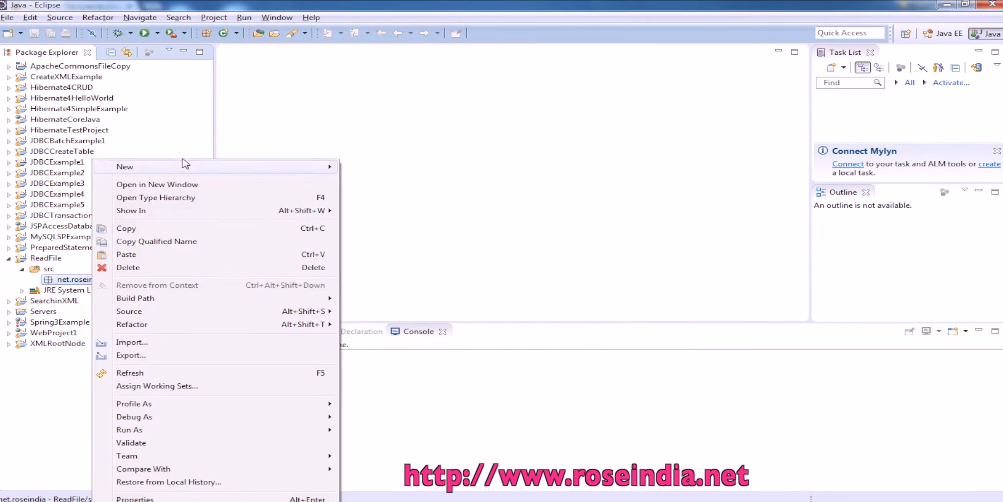
mouse_move(125, 167)
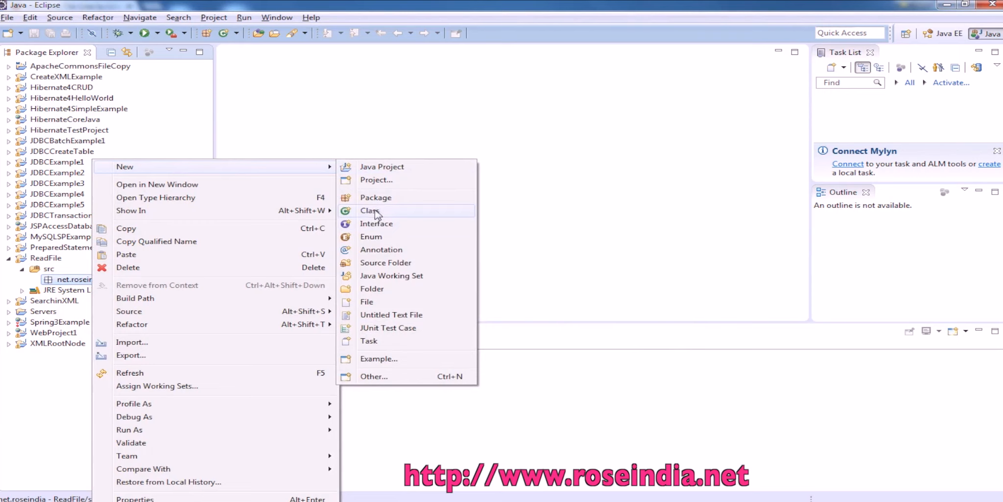
mouse_move(389, 217)
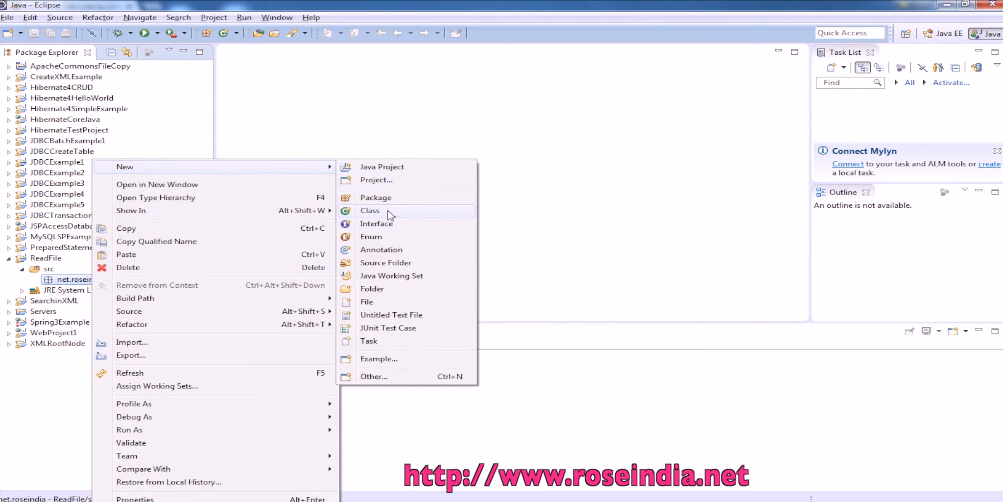
left_click(369, 210)
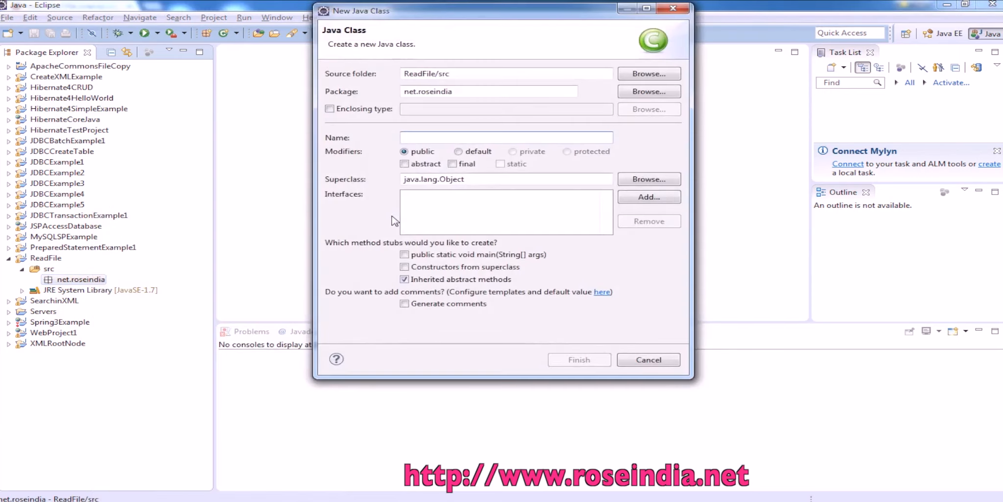
type("ReadFileLineByLine")
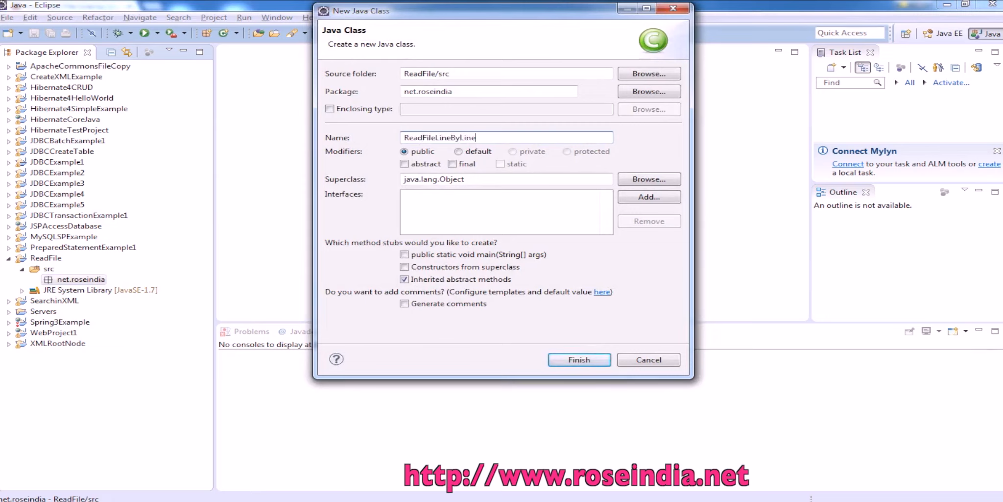
left_click(404, 254)
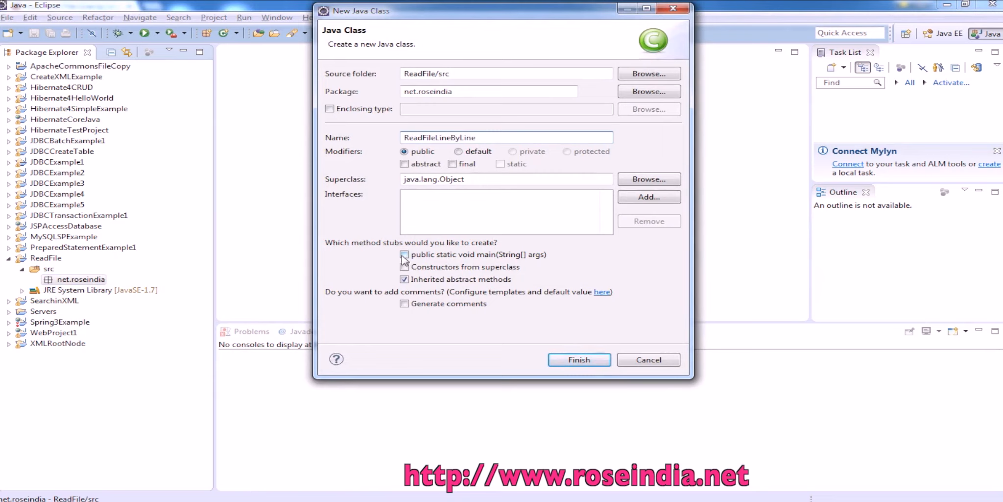
left_click(405, 255)
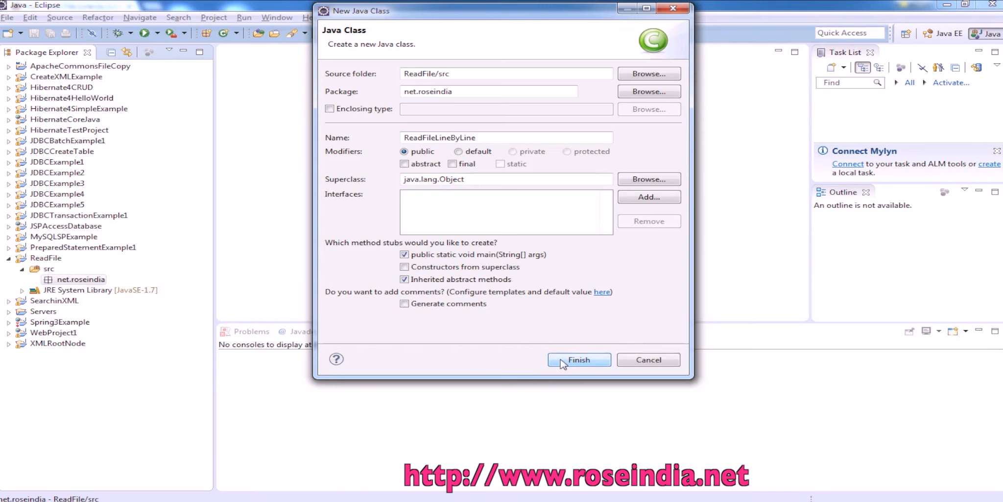
left_click(579, 360)
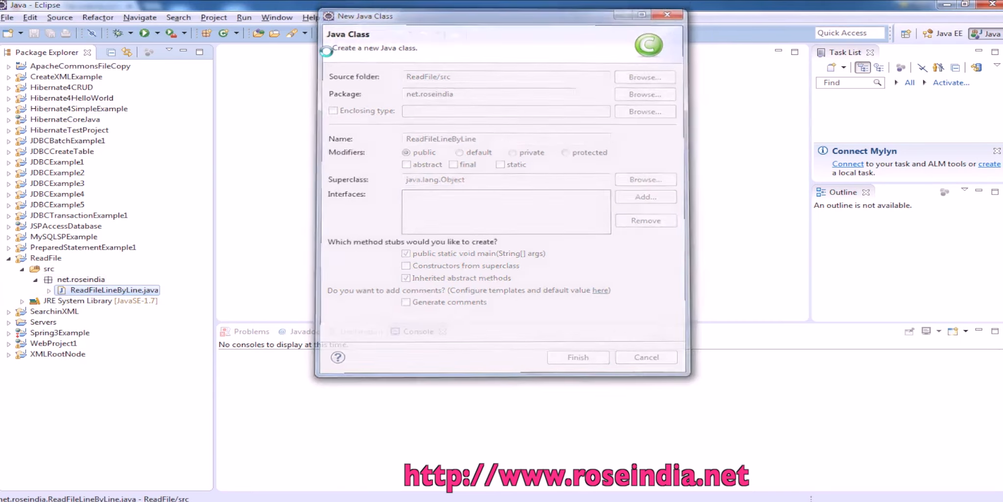
left_click(578, 356)
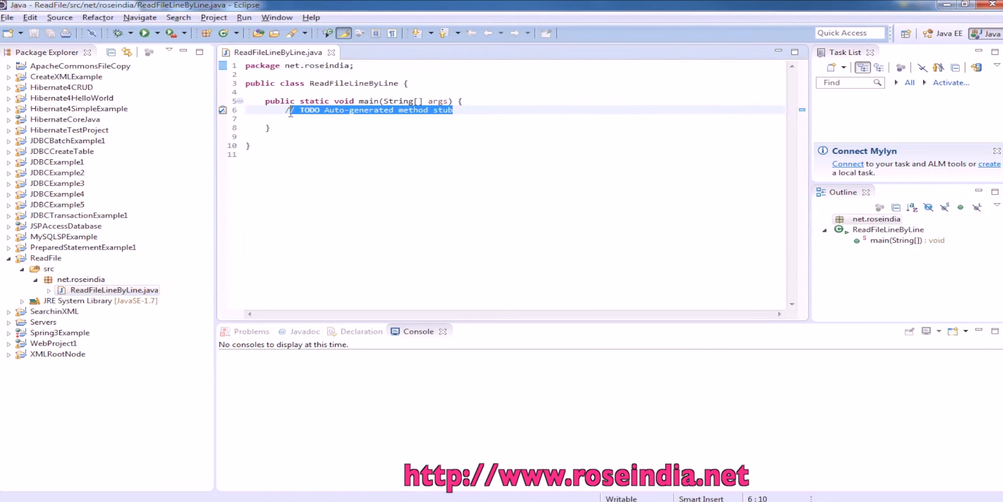
Remove the auto-generated TODO comment from main.
key("Delete")
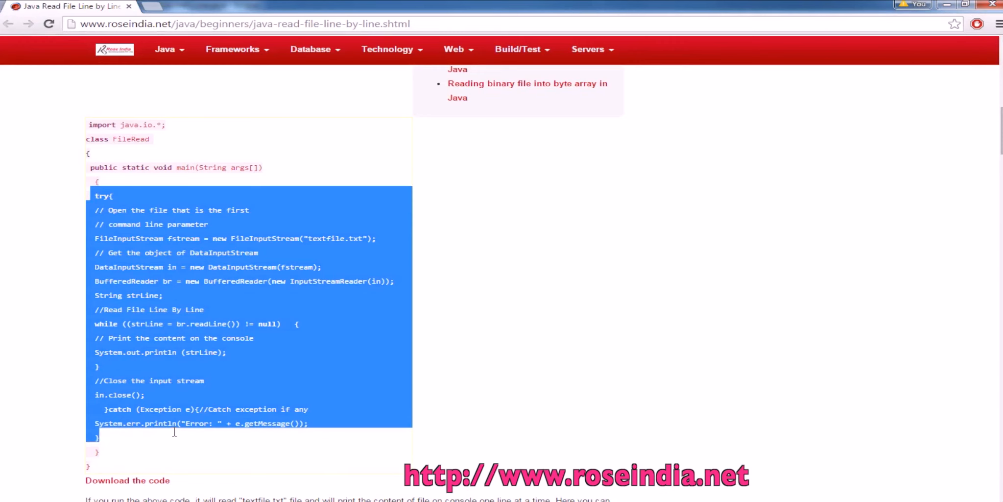
mouse_move(218, 441)
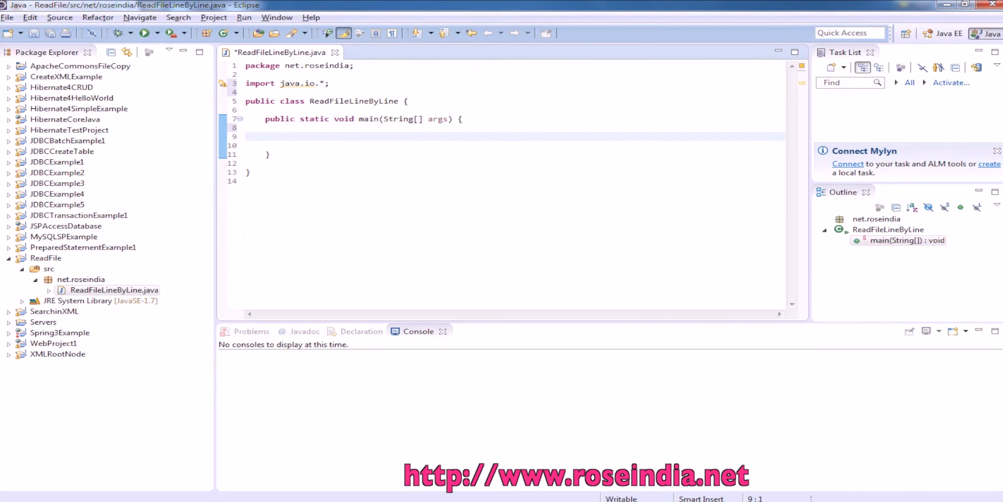
Add try{ with the pasted file-reading code and format its indentation.
type("try{")
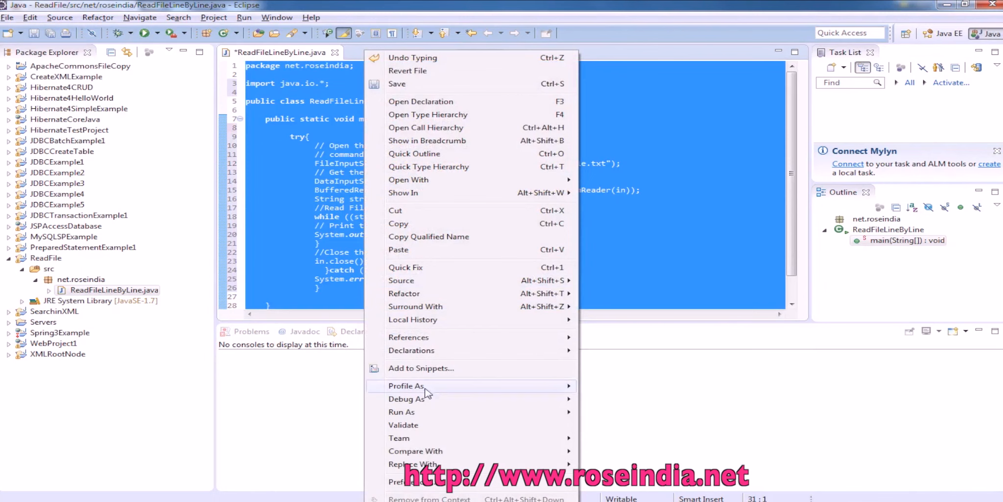
mouse_move(429, 280)
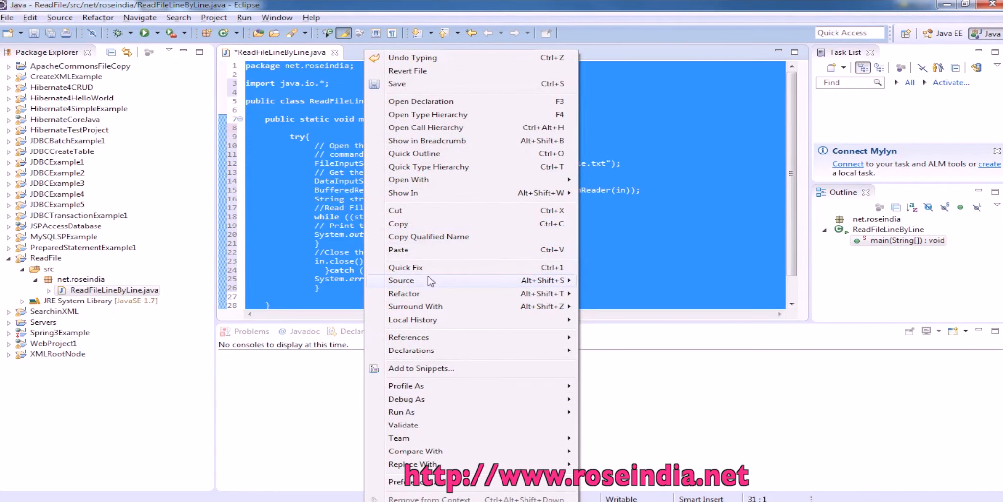
left_click(401, 280)
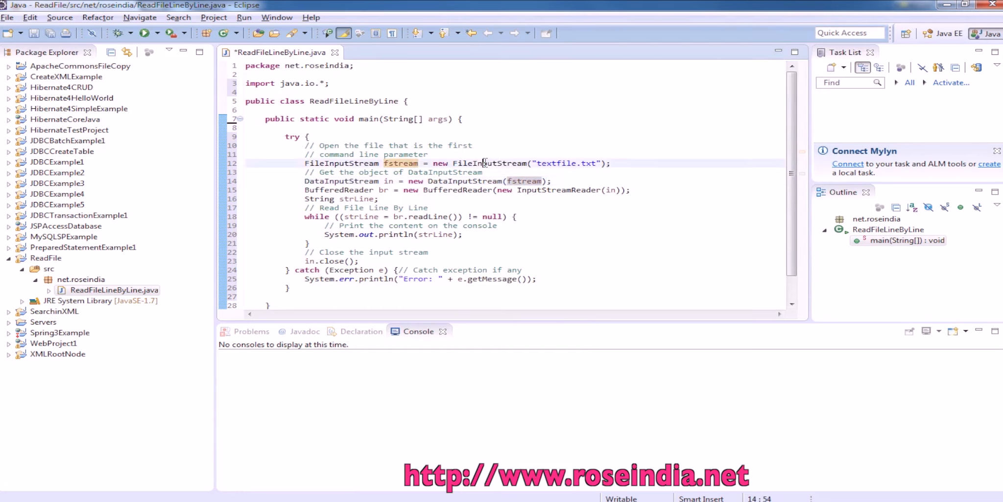
double_click(556, 163)
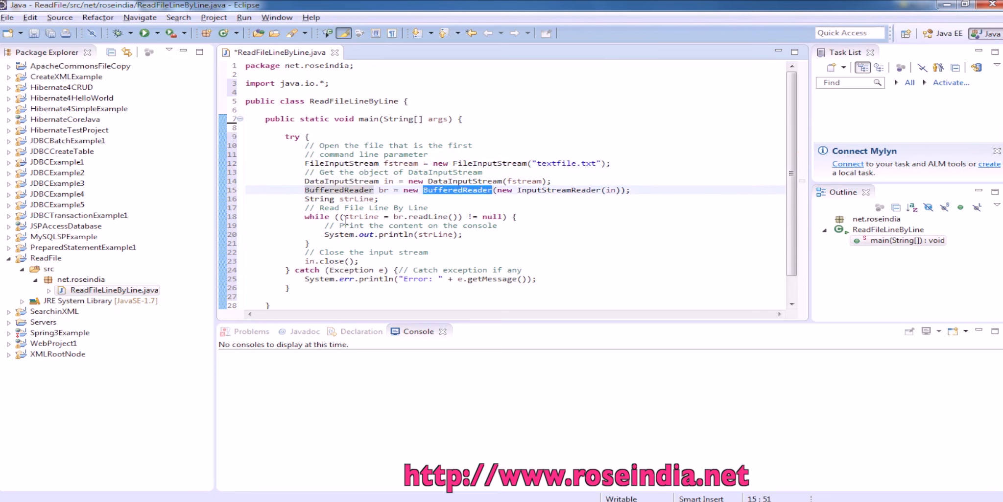
mouse_move(433, 217)
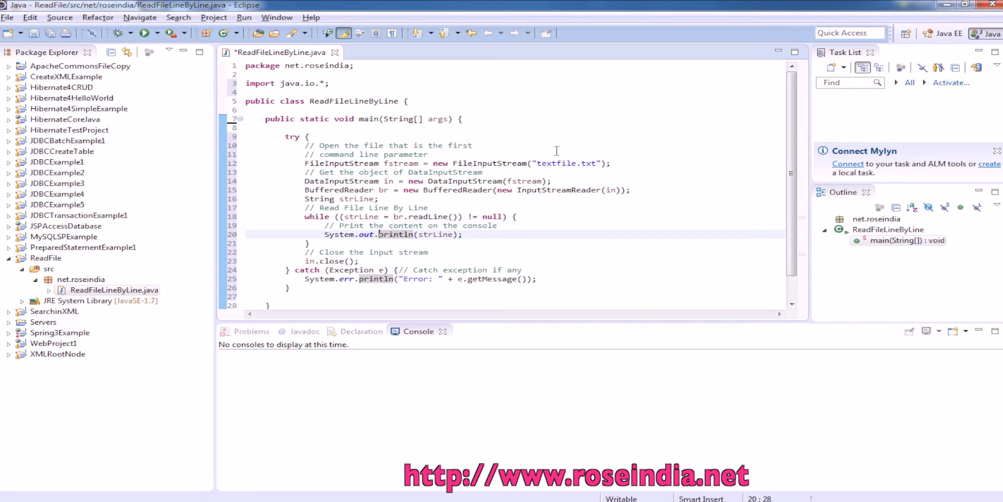
double_click(566, 163)
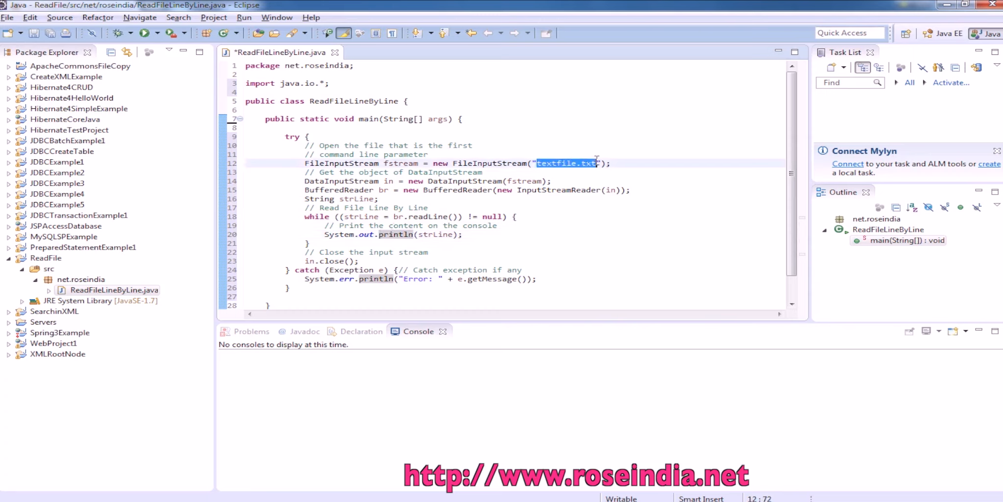
left_click(45, 259)
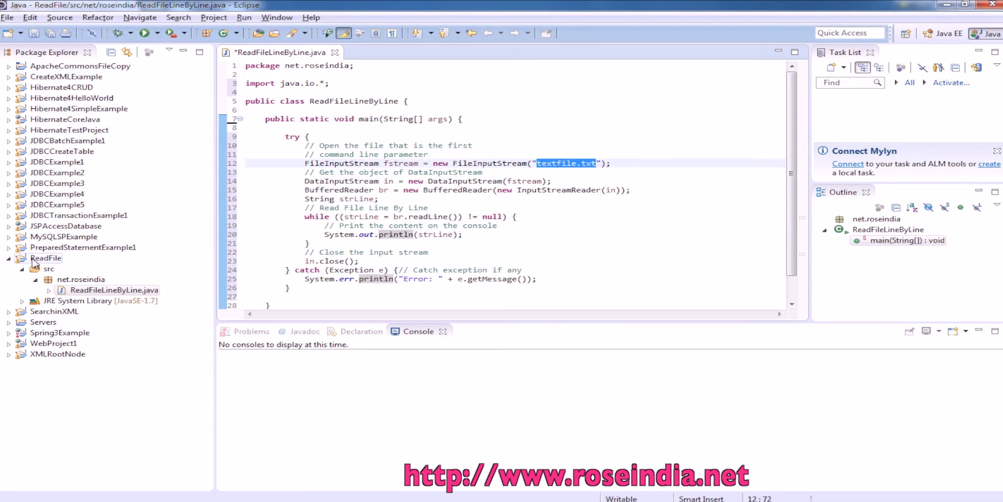
Create textfile.txt in ReadFile containing Line 1 to Line 4 and return to the Java source.
right_click(43, 258)
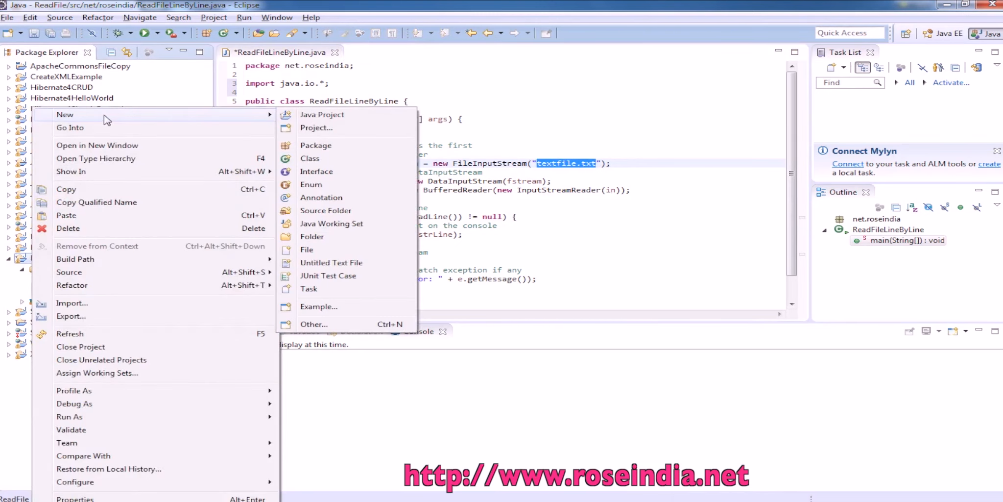
mouse_move(326, 210)
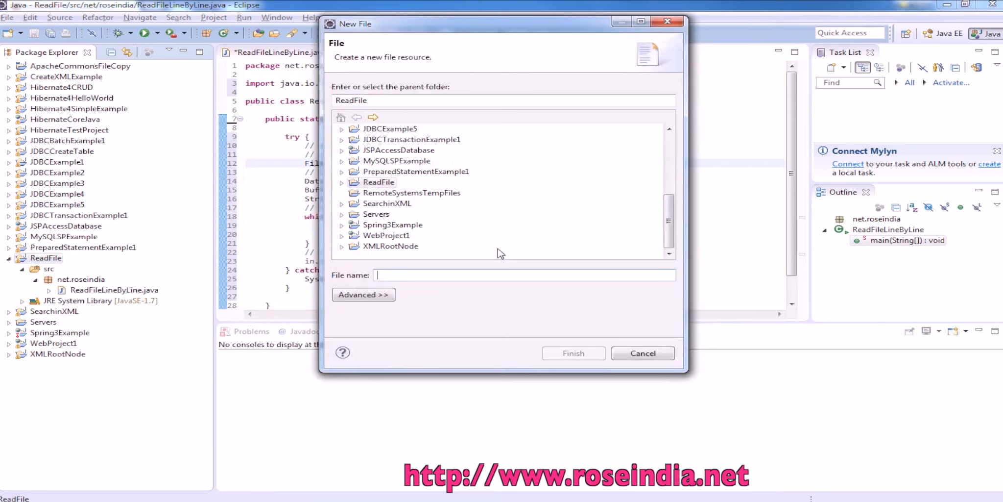
left_click(574, 353)
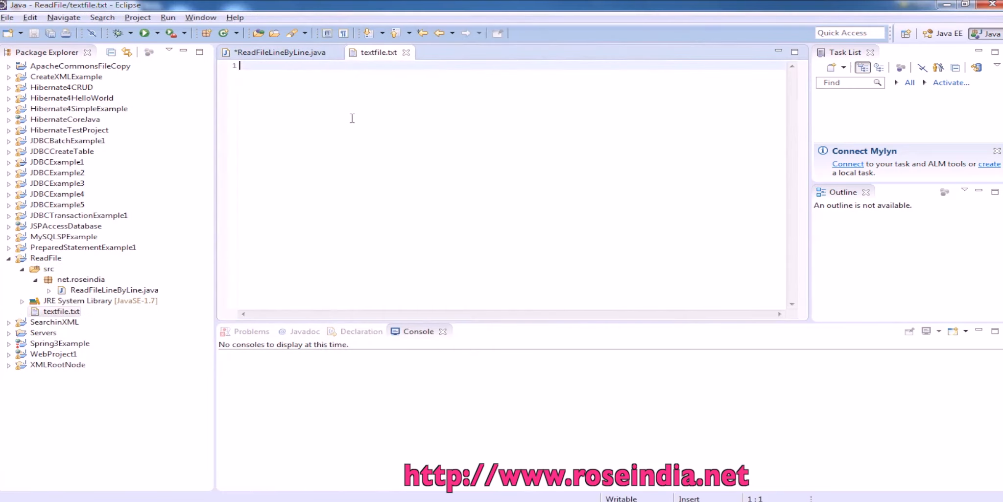
type("Line 1")
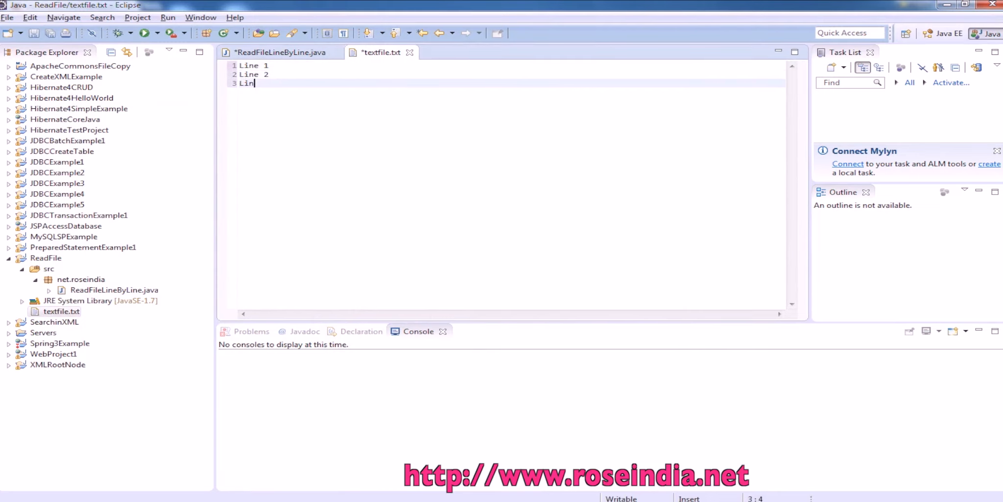
type("e 3")
type("Line 4")
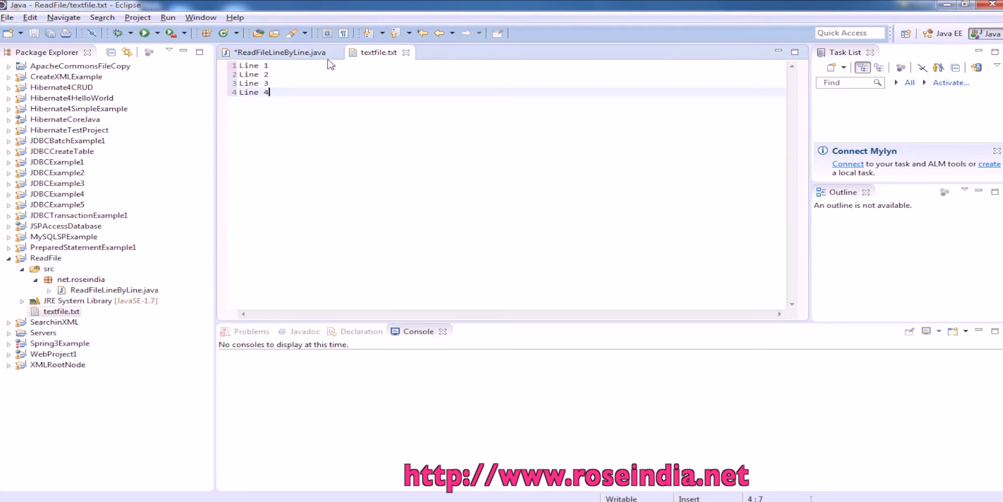
left_click(279, 53)
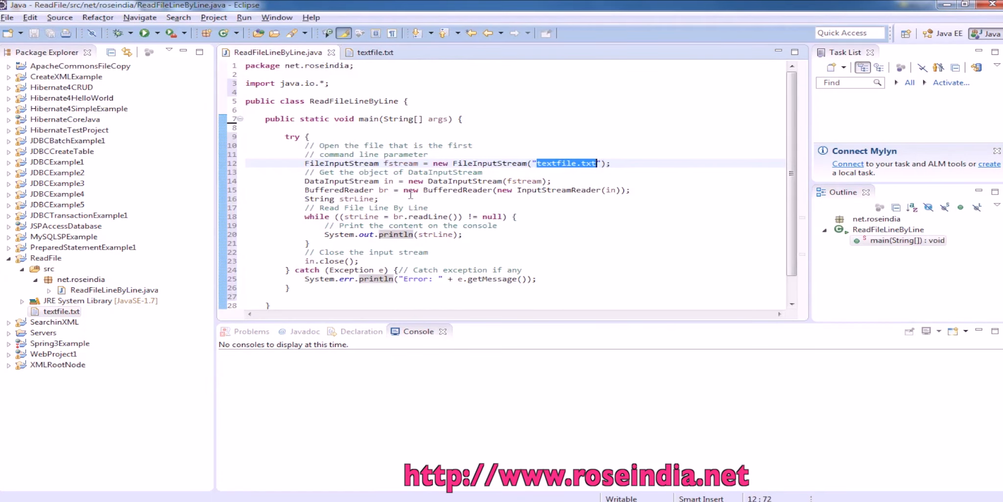
Run ReadFileLineByLine as a Java application, printing Line 1 to Line 4.
left_click(420, 199)
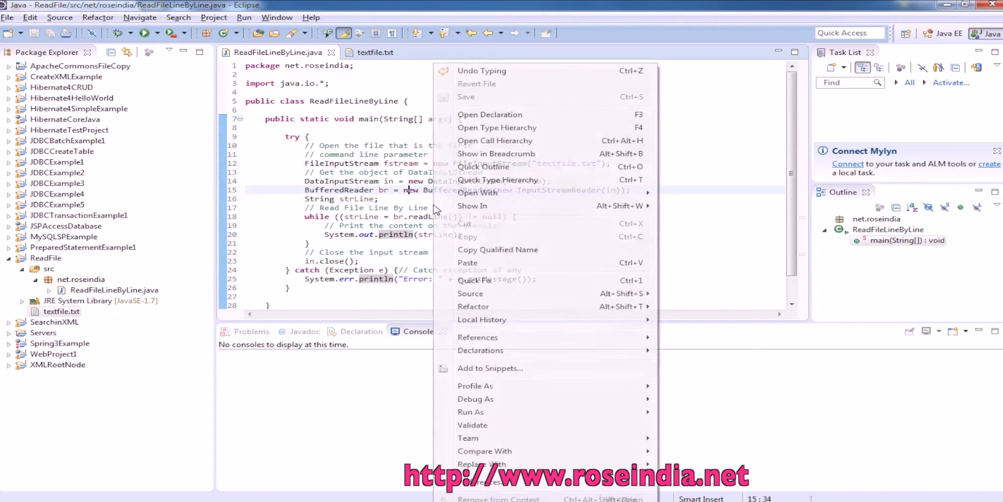
mouse_move(471, 411)
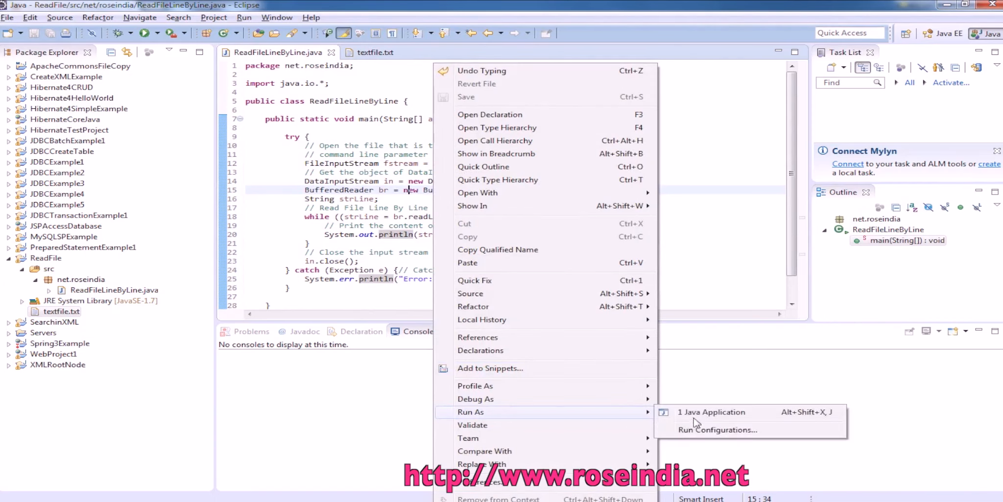
left_click(711, 412)
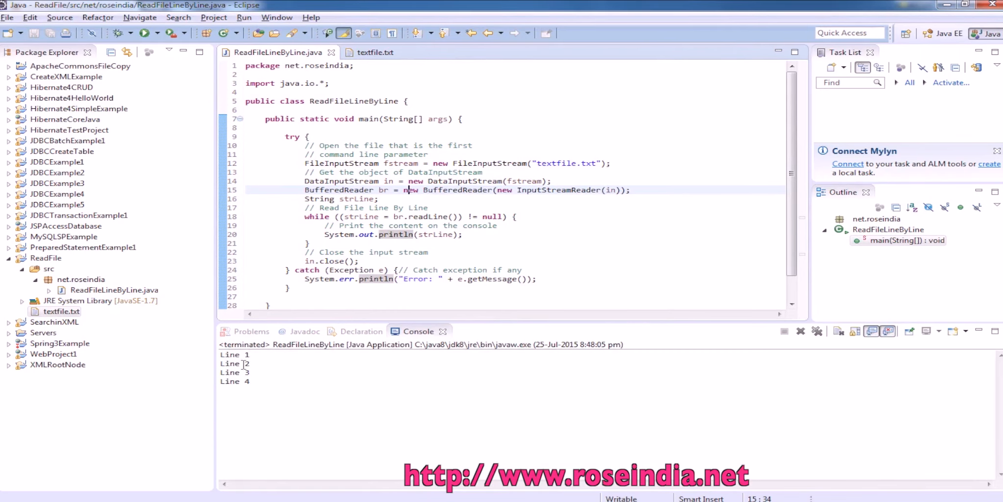
mouse_move(224, 466)
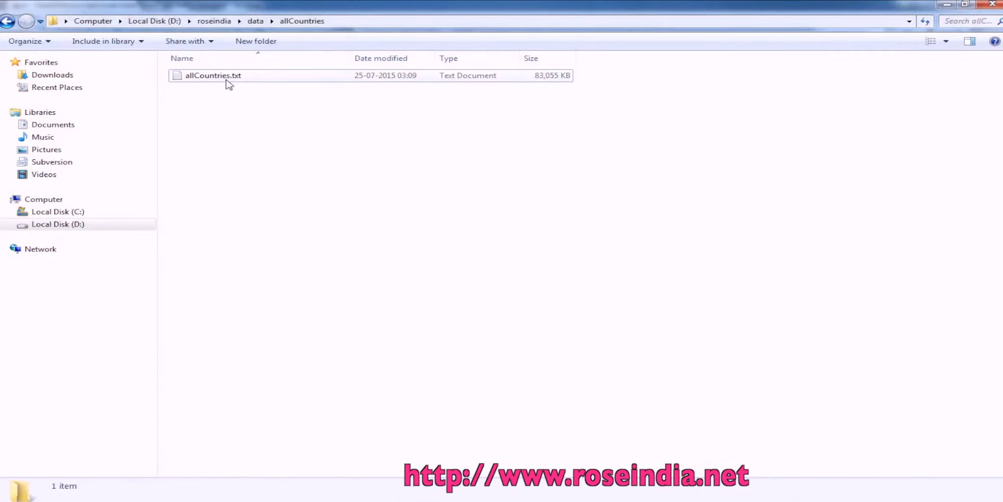
Check the 81.1 MB size of allCountries.txt in the D:\roseindia\data\allCountries folder.
left_click(213, 75)
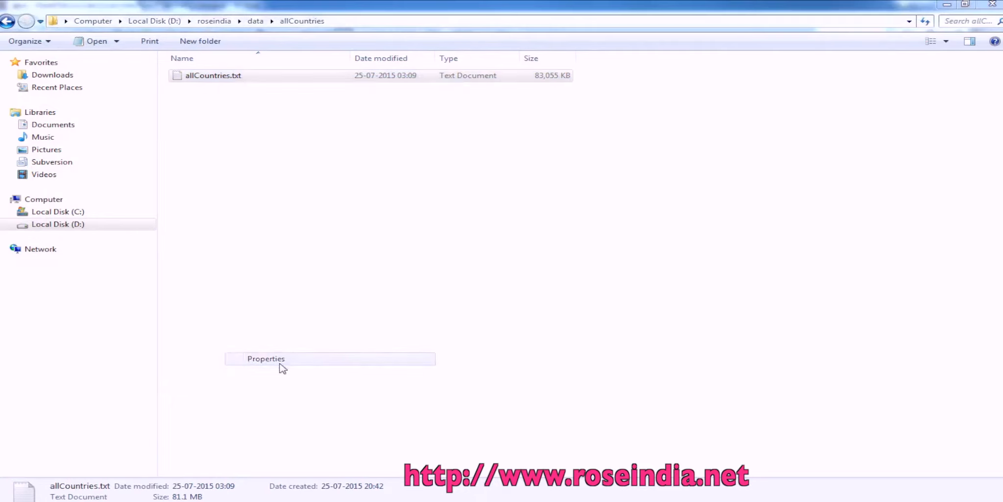
left_click(266, 359)
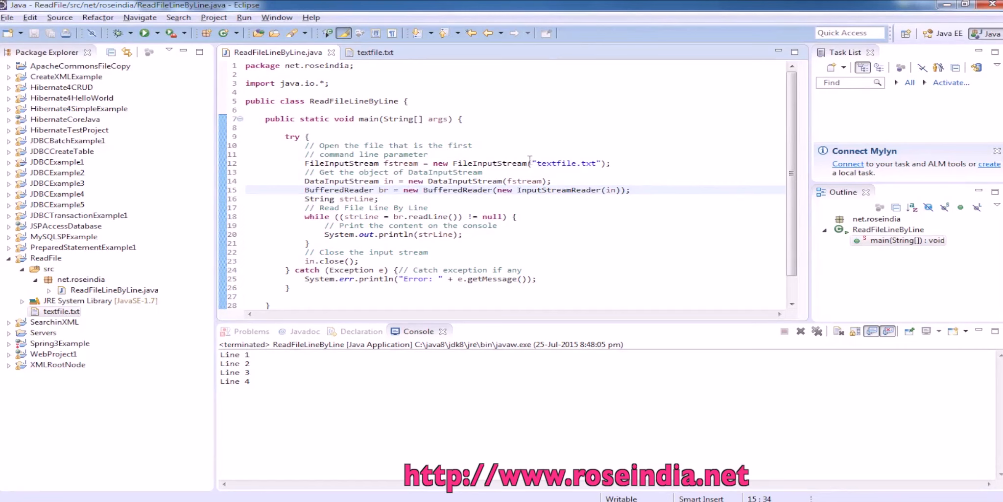
Replace textfile.txt with the path D:\roseindia\data\allCountries\allCountries.txt in FileInputStream.
double_click(565, 163)
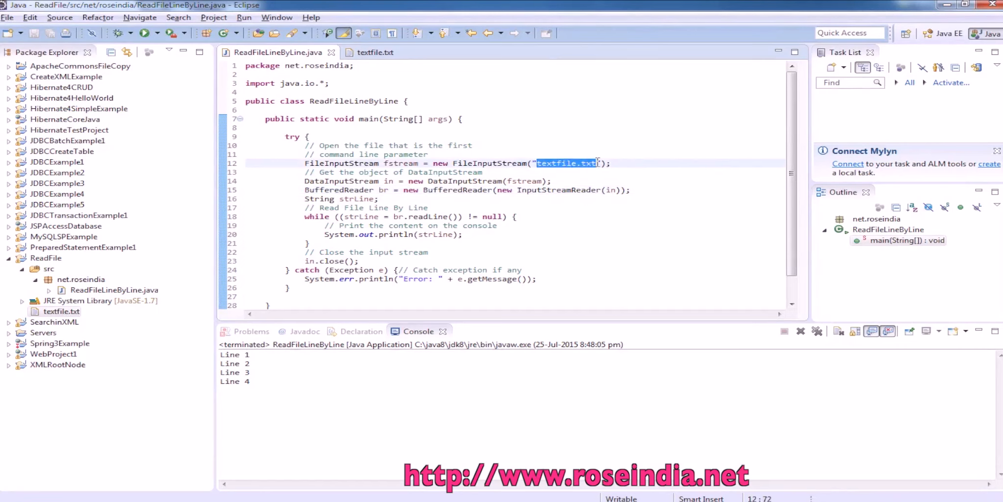
type("allCountries.txt")
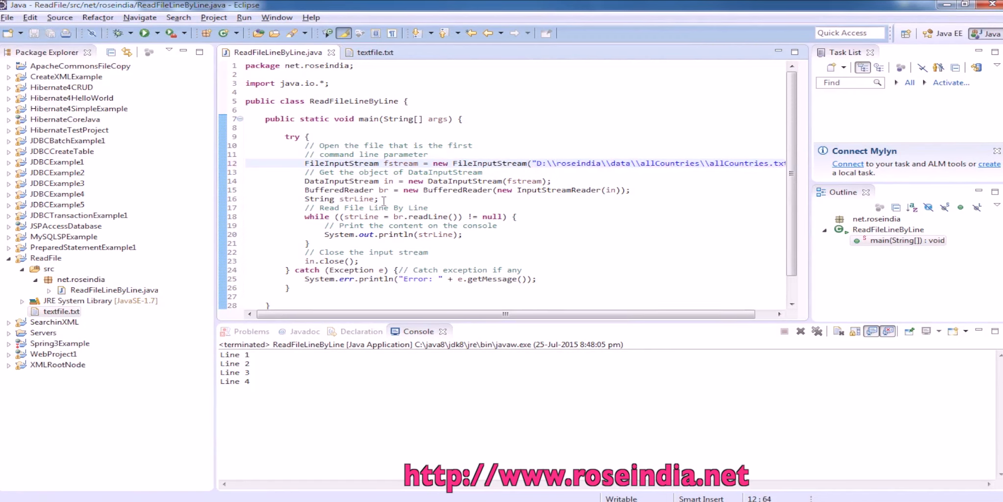
mouse_move(390, 181)
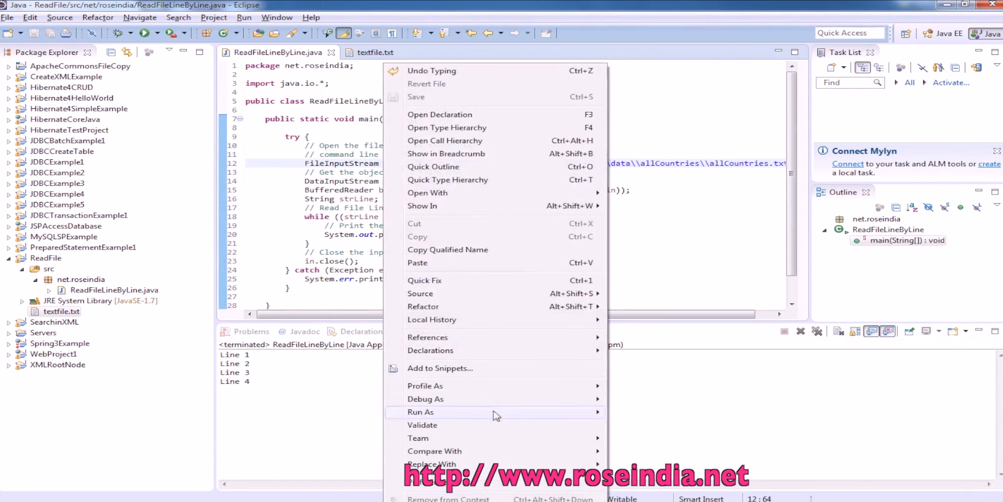
Rerun ReadFileLineByLine as a Java Application on allCountries.txt and return to the source.
left_click(420, 411)
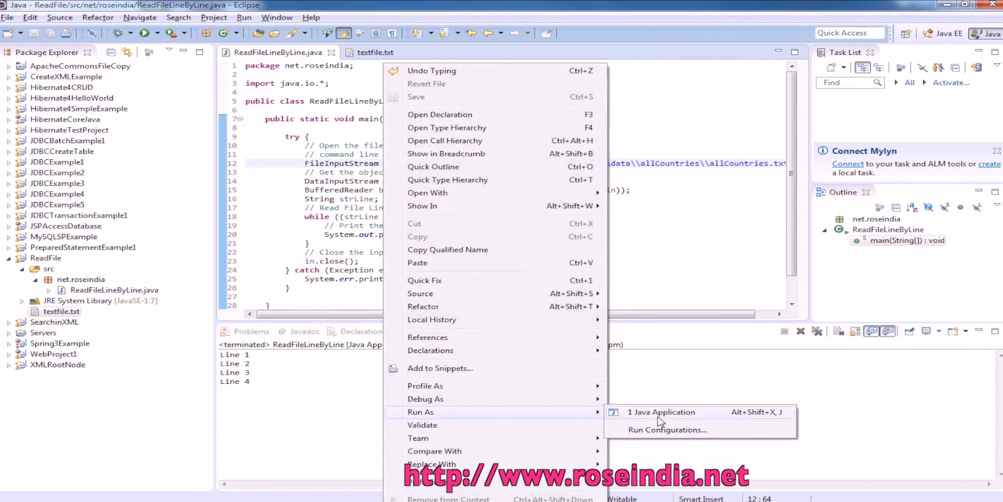
left_click(660, 412)
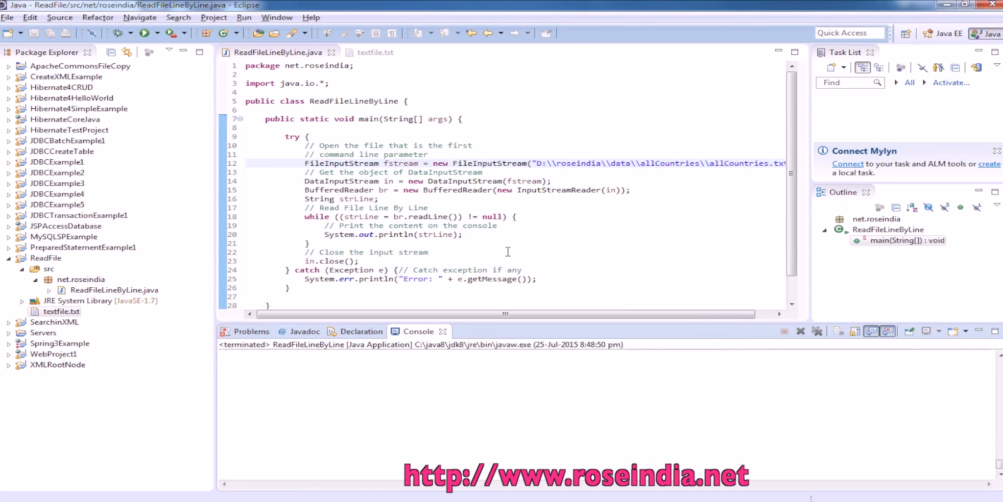
left_click(498, 225)
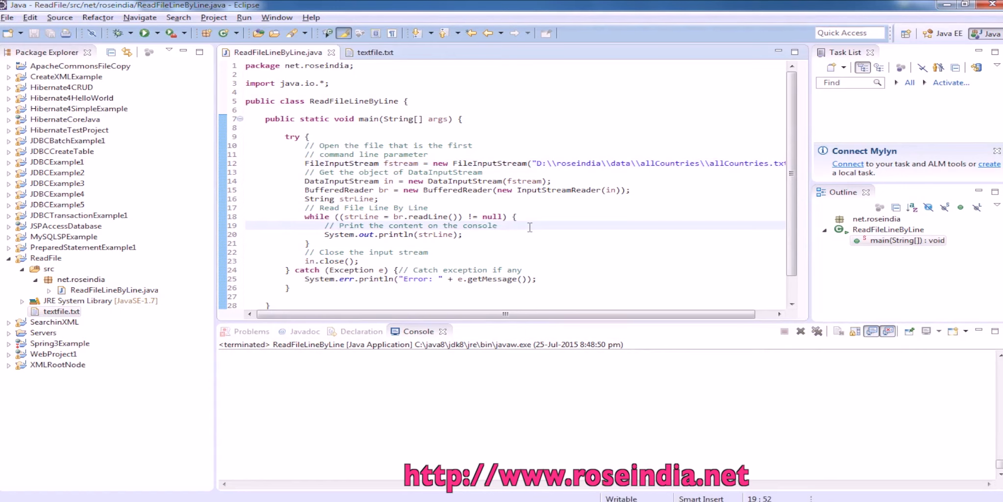
mouse_move(433, 248)
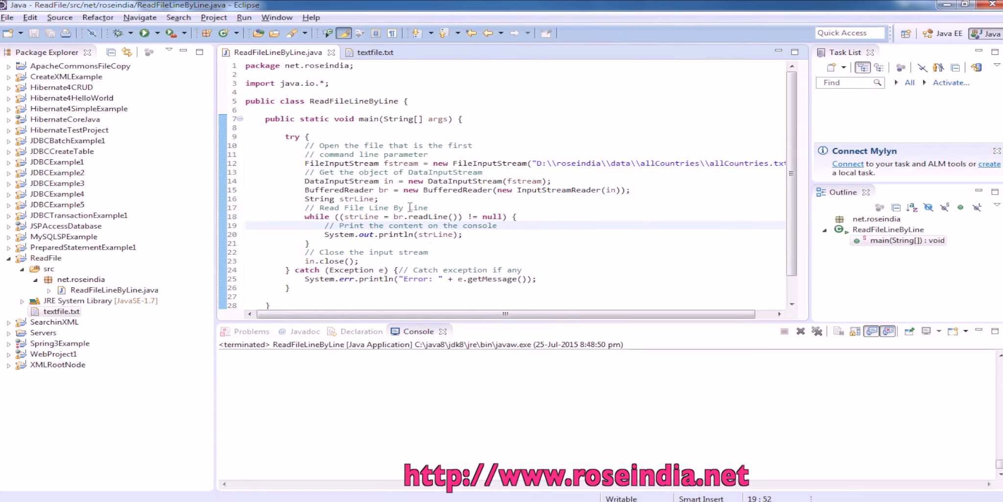
double_click(458, 190)
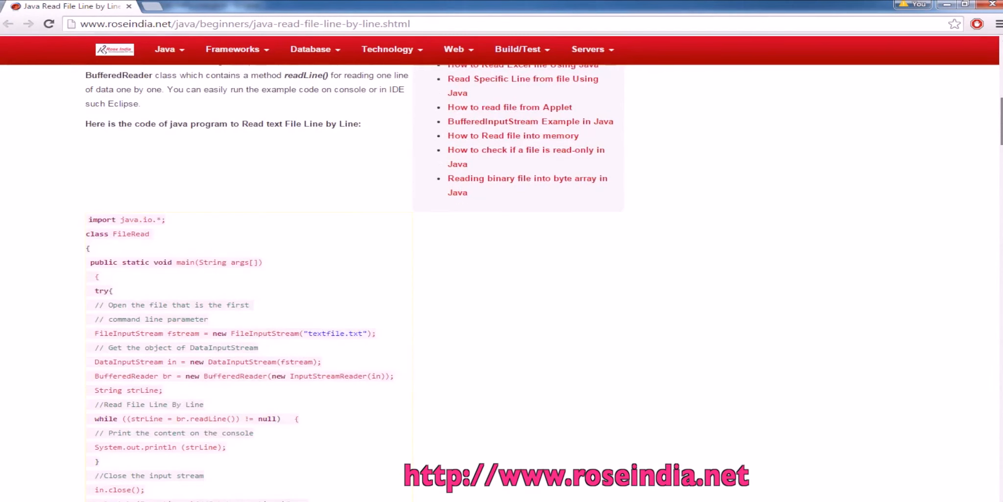
Skim the Read File Line by Line tutorial code, then go to the roseindia home page.
scroll("down", 3)
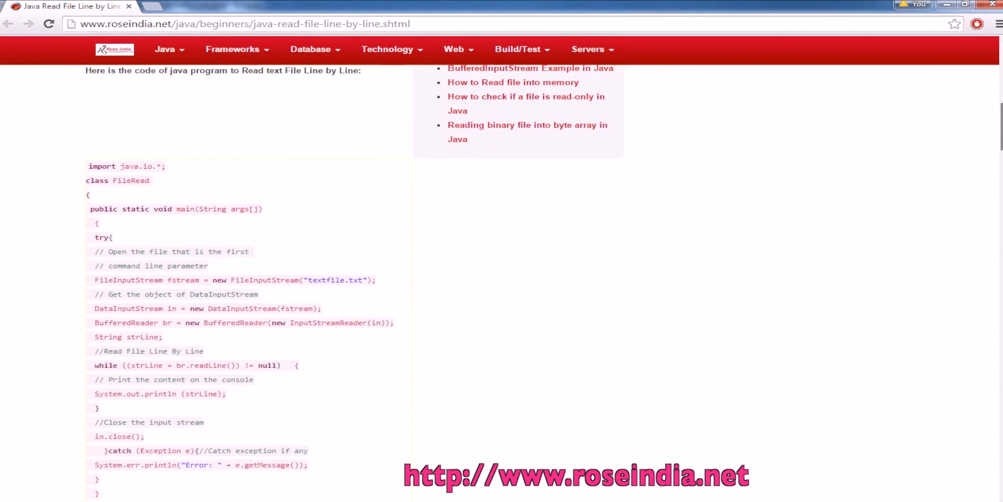
scroll("down", 3)
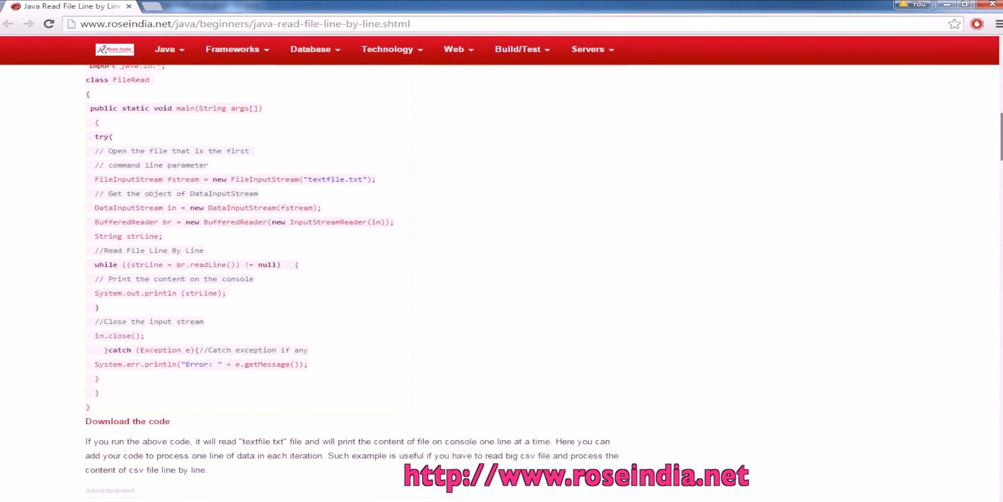
scroll("up", 3)
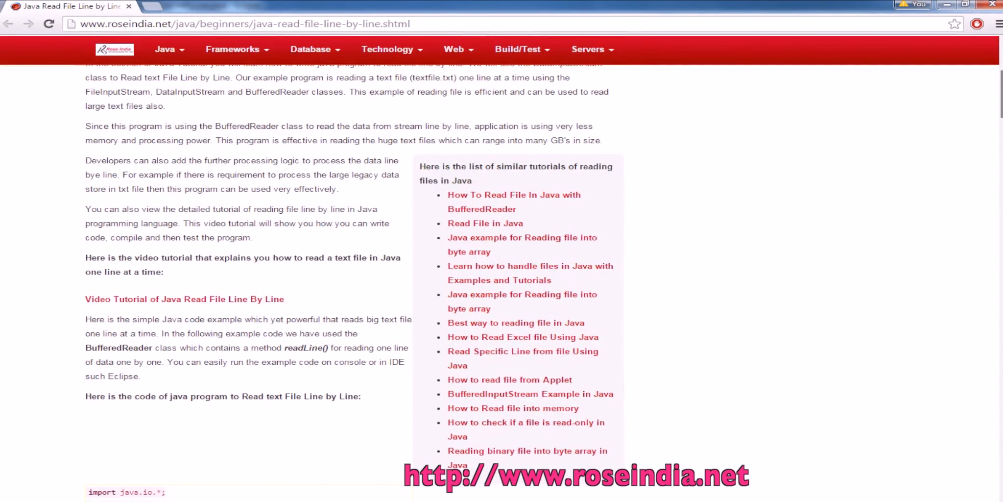
mouse_move(615, 220)
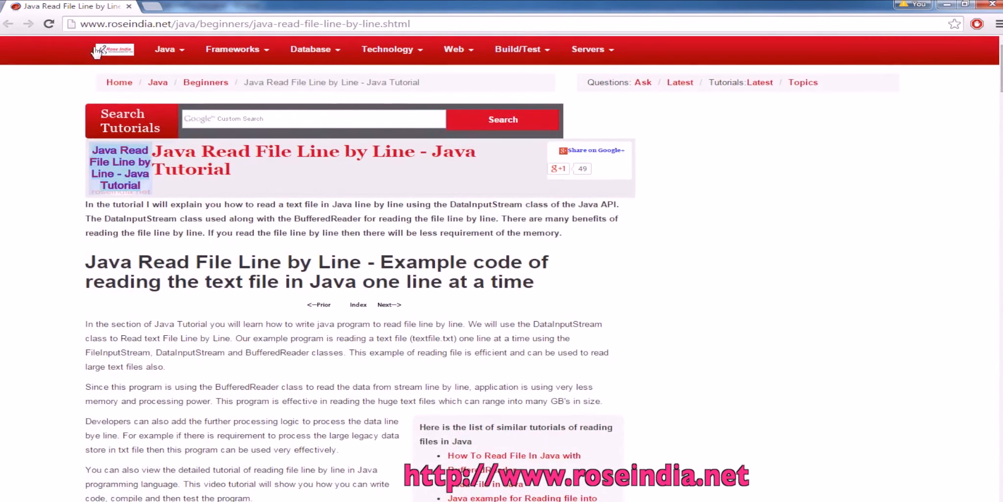
left_click(109, 49)
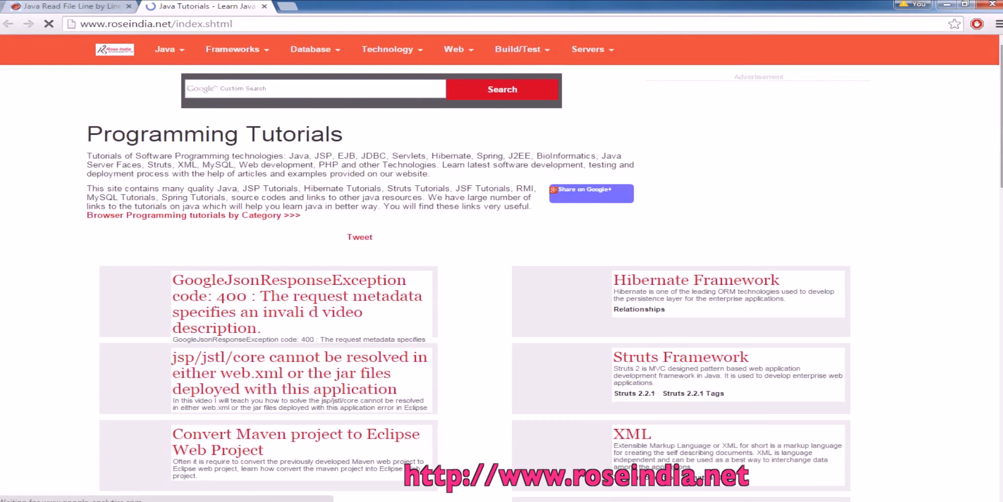
Browse the home page and go to the Hibernate Framework tutorials.
scroll("down", 3)
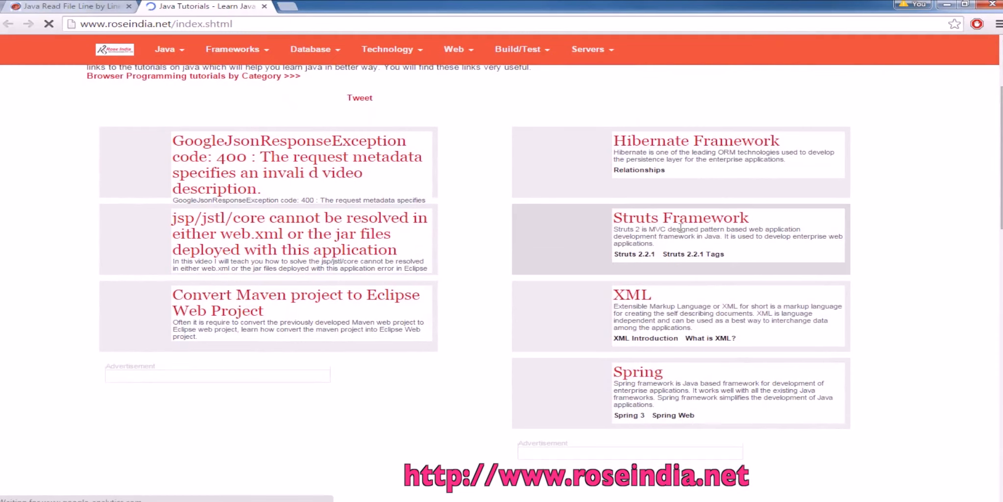
mouse_move(633, 301)
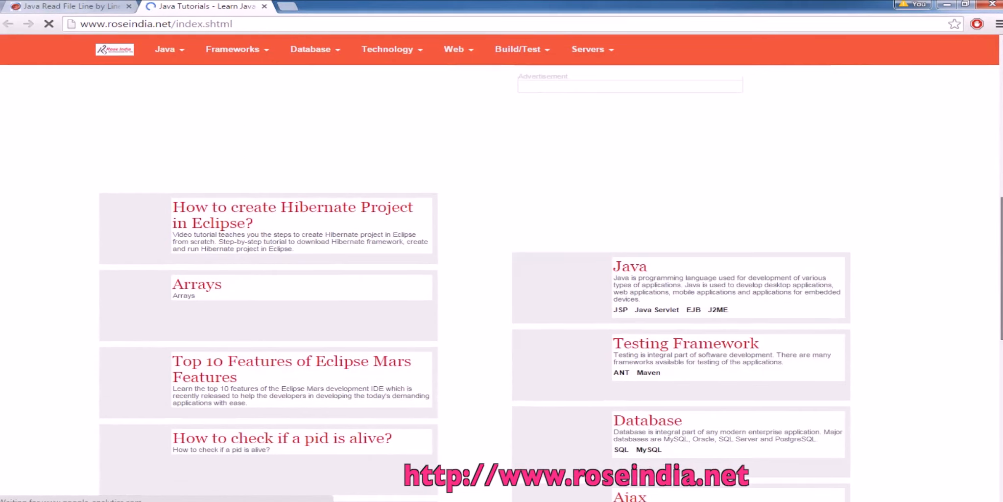
scroll("down", 3)
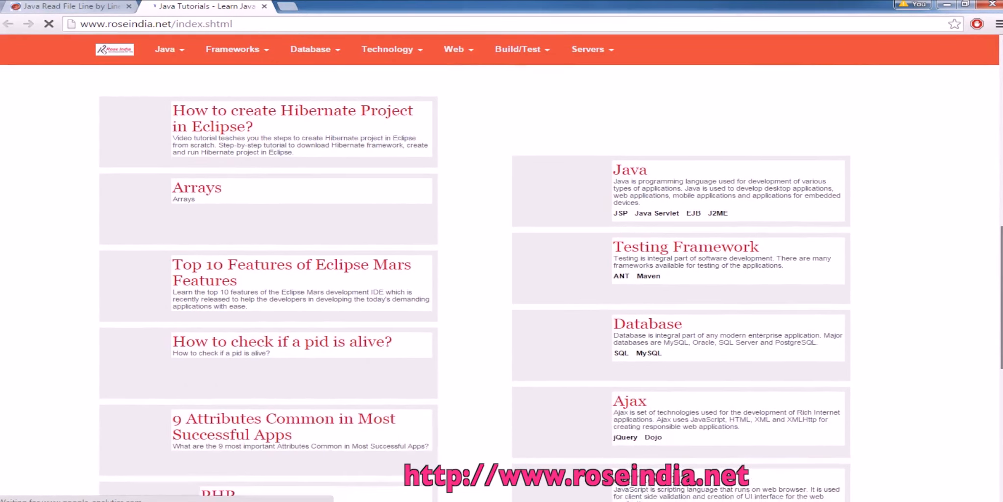
scroll("down", 3)
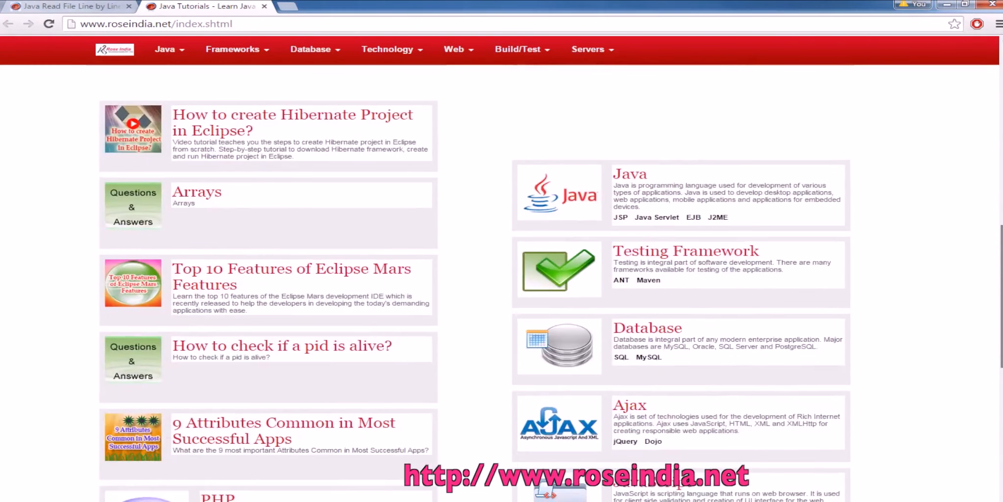
scroll("down", 3)
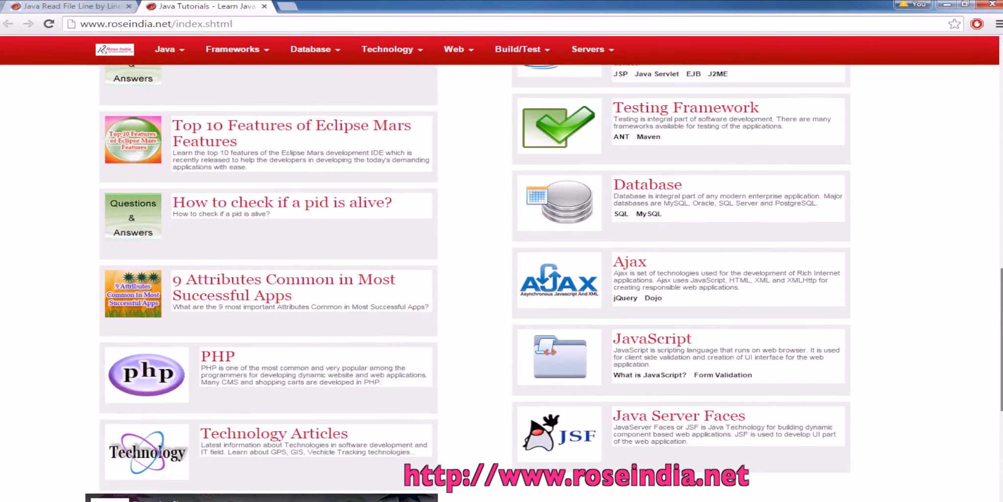
scroll("up", 3)
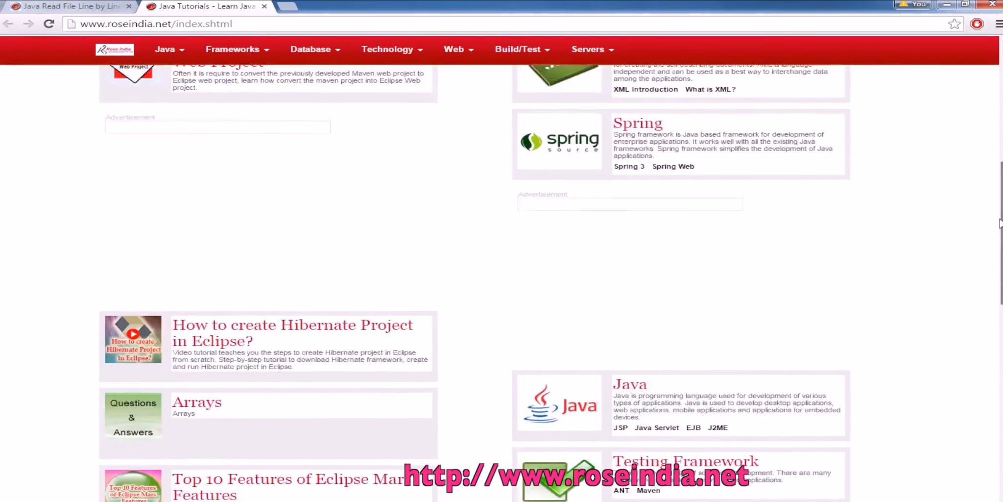
scroll("up", 3)
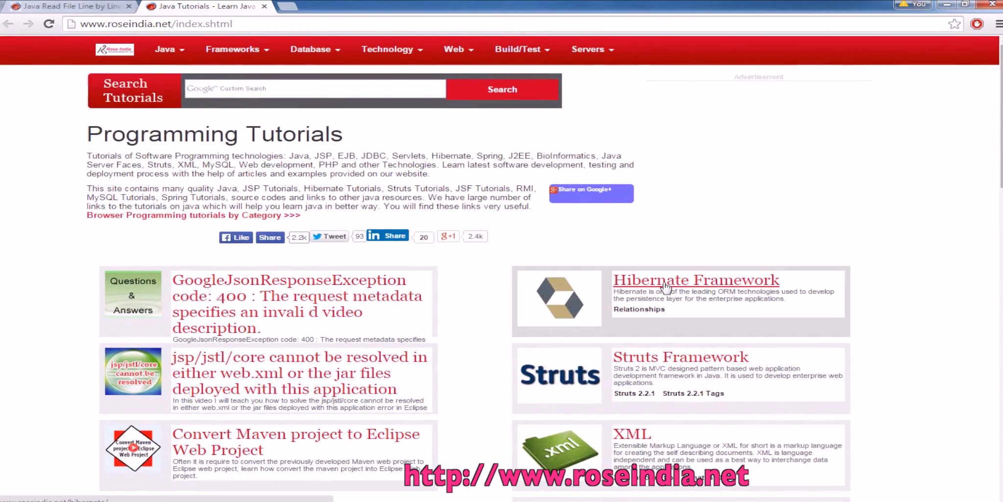
left_click(695, 280)
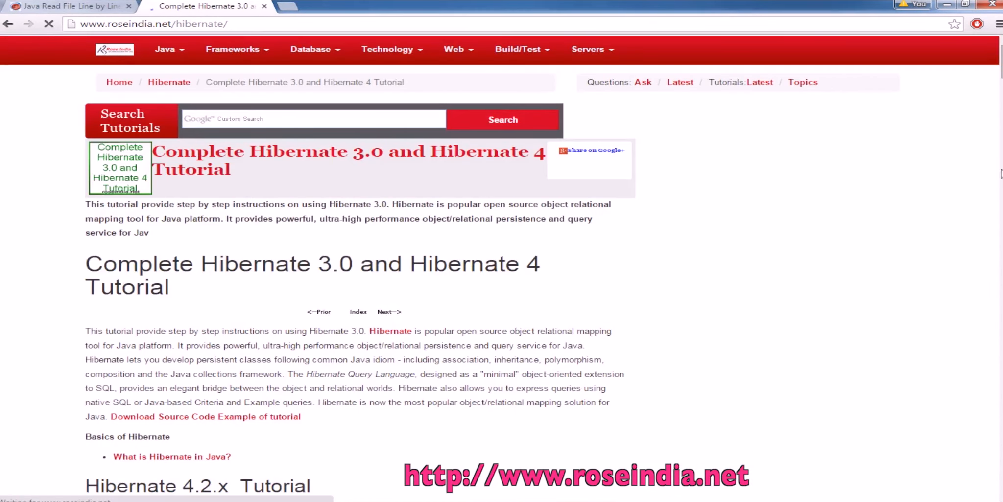
From the Hibernate index, go to the Hibernate 4 Tutorial page listing its topics.
scroll("down", 3)
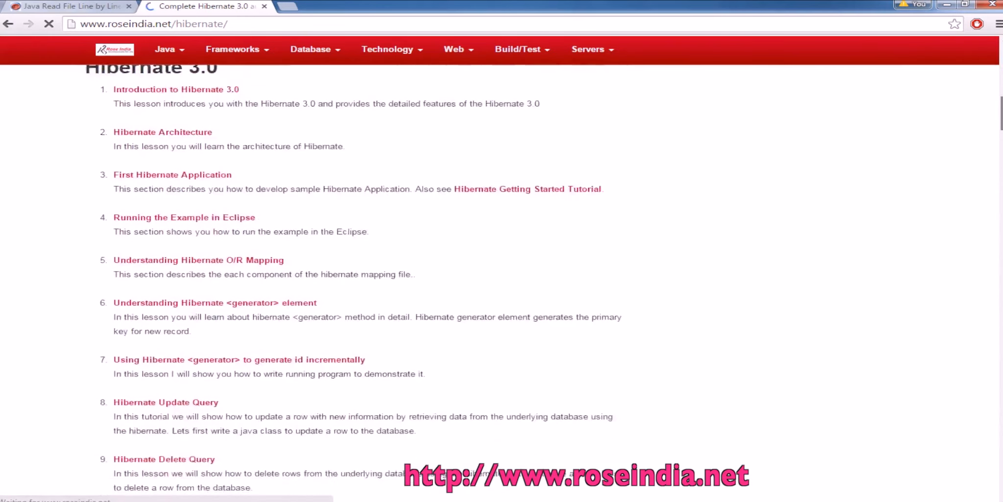
scroll("up", 3)
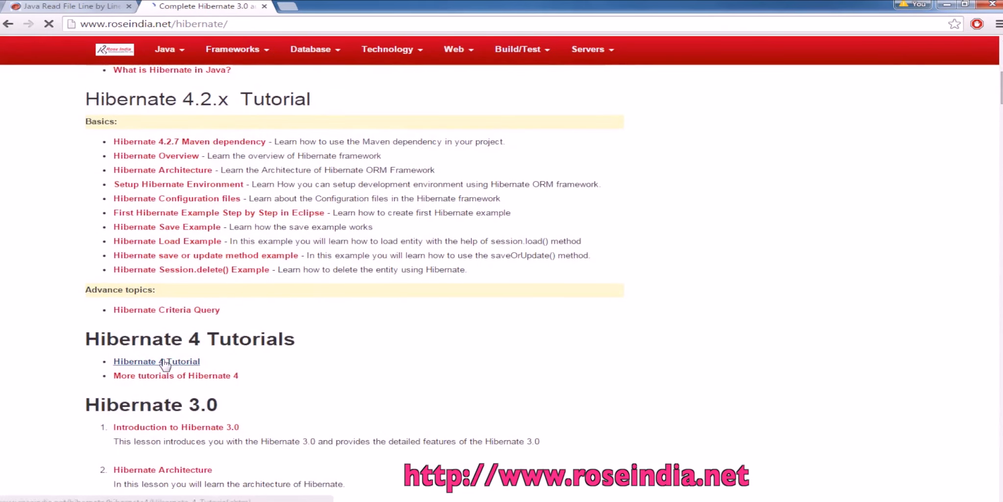
left_click(157, 360)
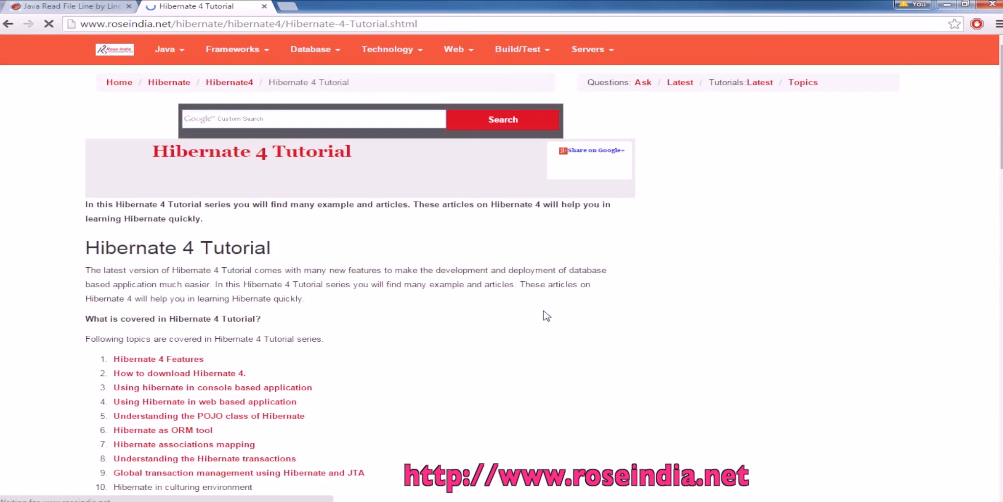
scroll("down", 3)
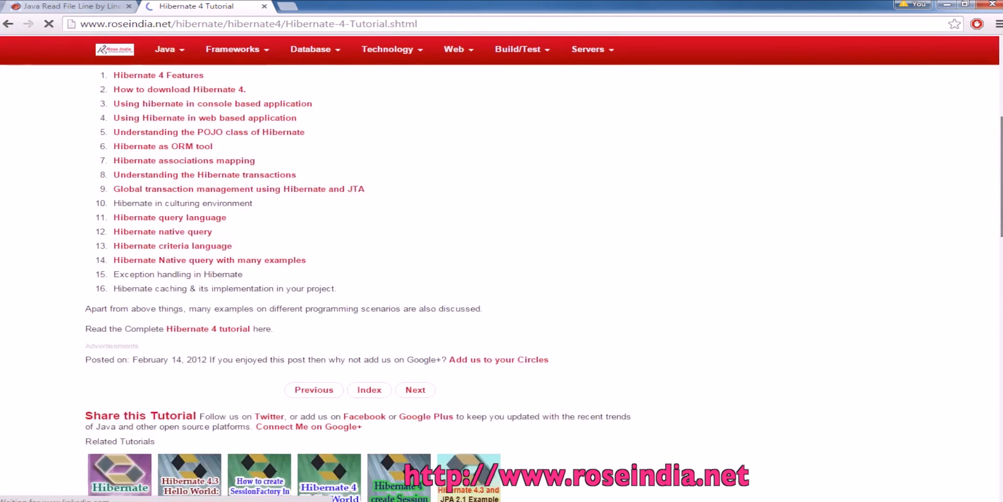